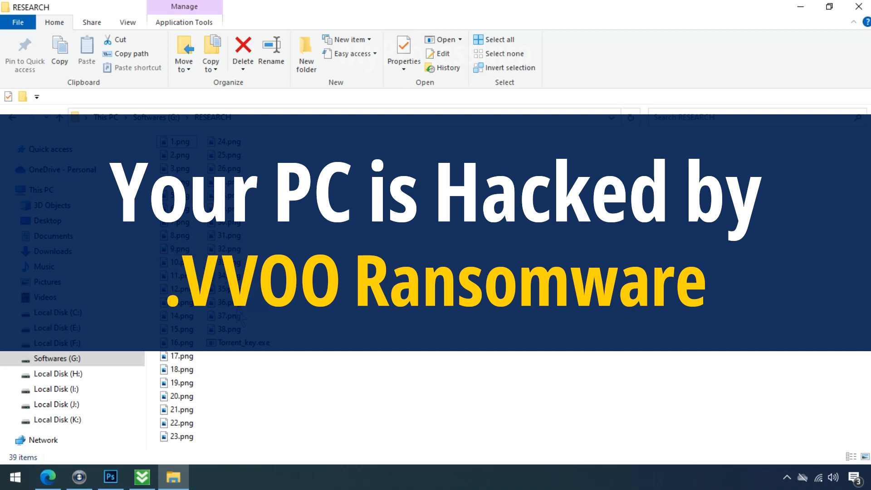
Rename the test image from .png.vvoo to .png, confirm, and verify it still fails in Photos
{"action": "left_click", "coordinate": [241, 342]}
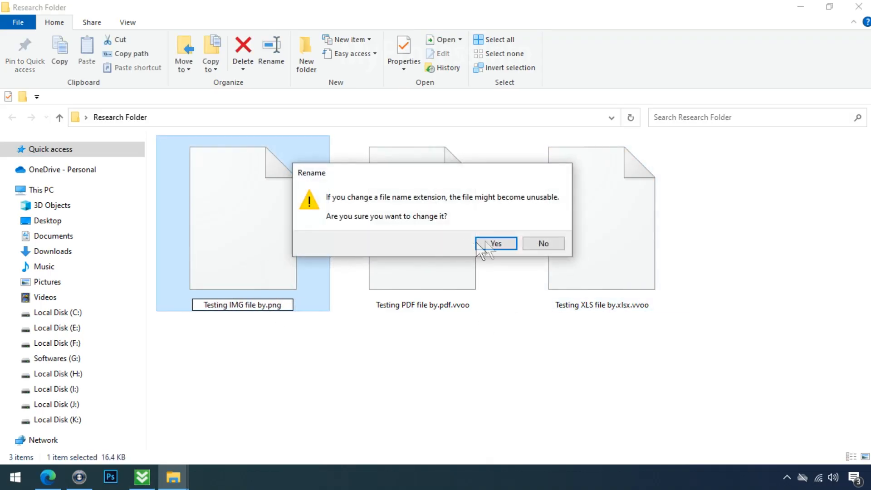
{"action": "left_click", "coordinate": [496, 243]}
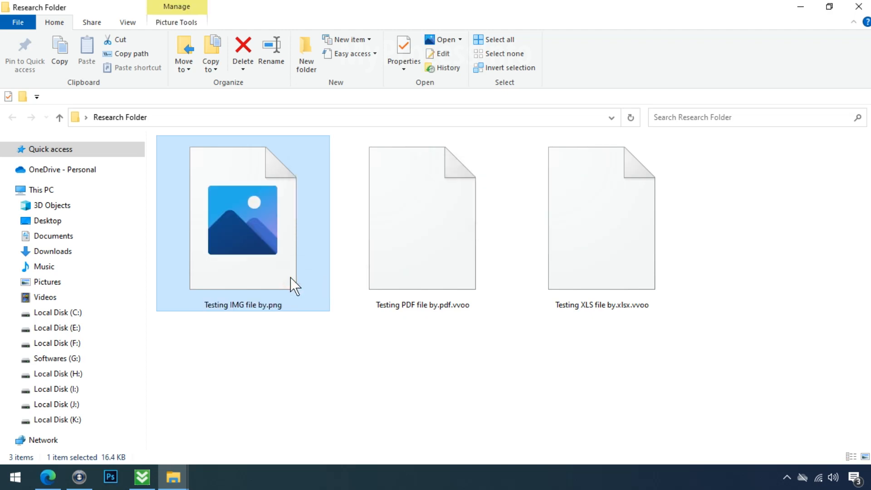
{"action": "double_click", "coordinate": [242, 220]}
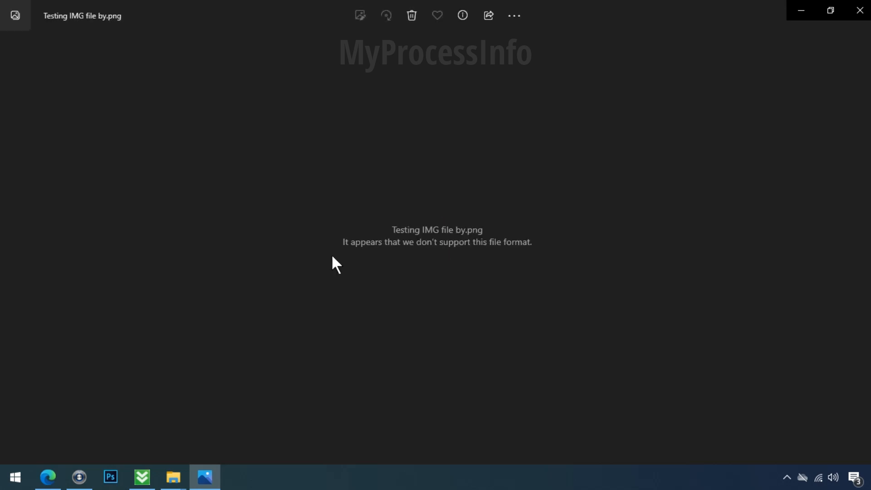
{"action": "left_click", "coordinate": [172, 477]}
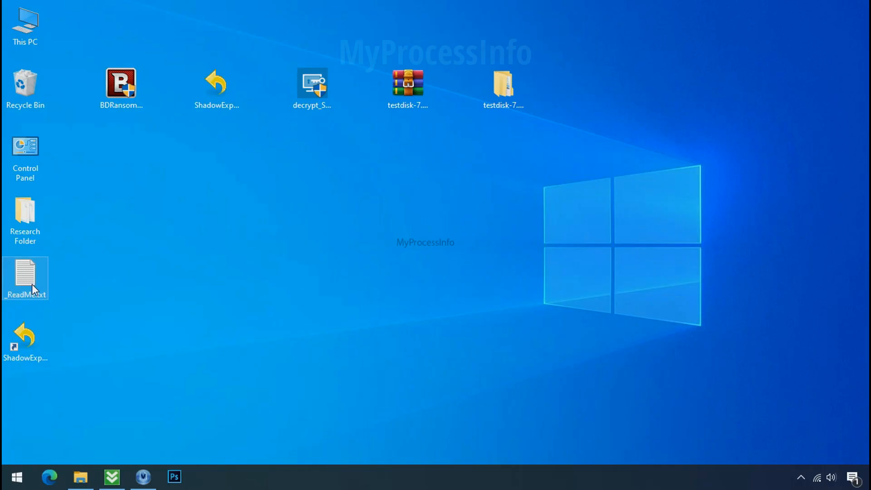
Read _ReadMe.txt in Notepad, highlighting the contact e-mail and personal ID line
{"action": "double_click", "coordinate": [26, 278]}
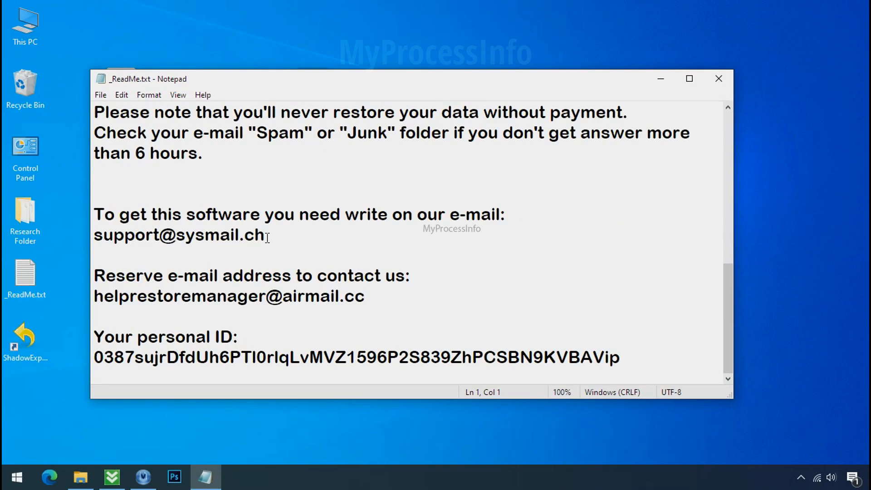
{"action": "double_click", "coordinate": [179, 234]}
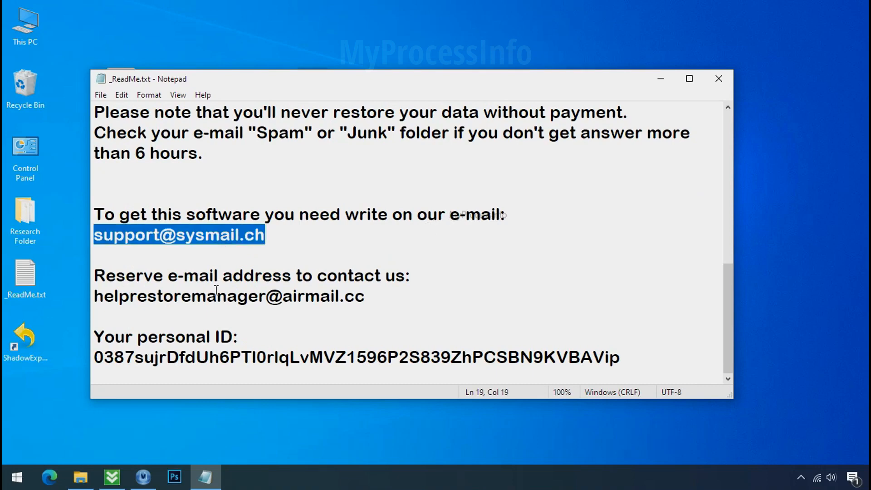
{"action": "left_click", "coordinate": [223, 358]}
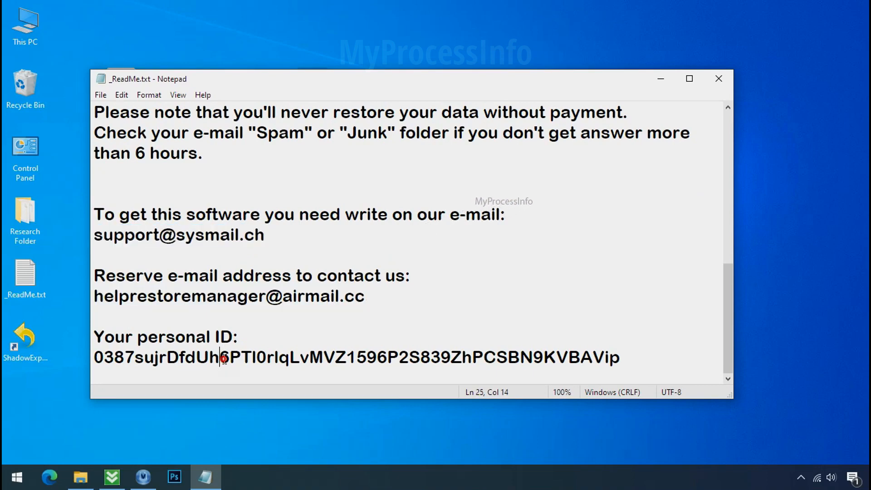
{"action": "scroll", "scroll_direction": "up", "scroll_amount": 3}
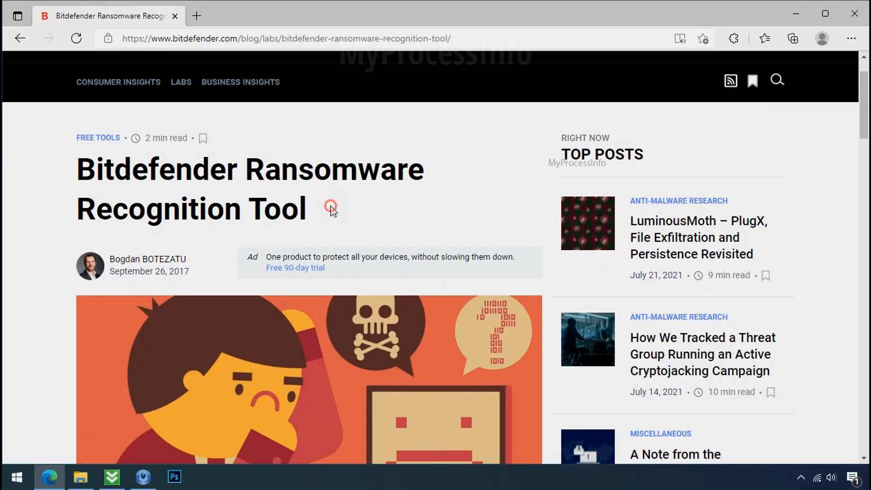
Scroll through the Bitdefender Ransomware Recognition Tool article in Edge
{"action": "scroll", "scroll_direction": "down", "scroll_amount": 3}
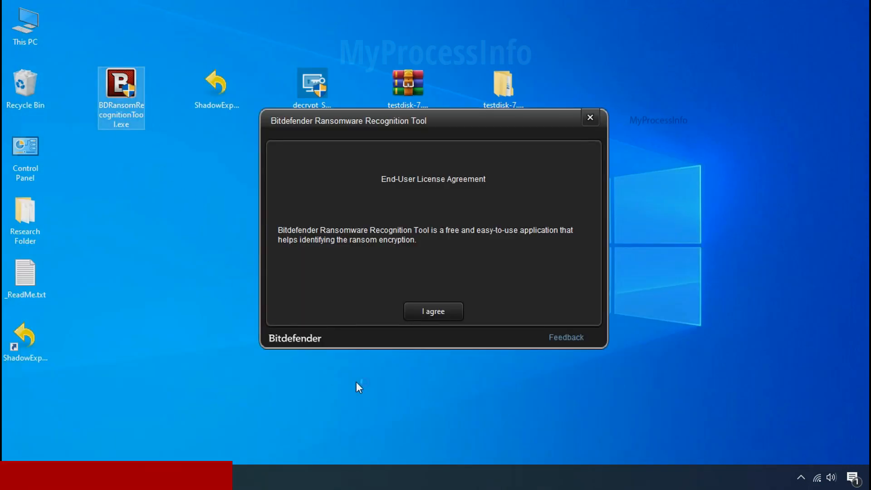
Accept the license and scan _ReadMe.txt to identify the ransomware family (STOP at 47%)
{"action": "left_click", "coordinate": [433, 311]}
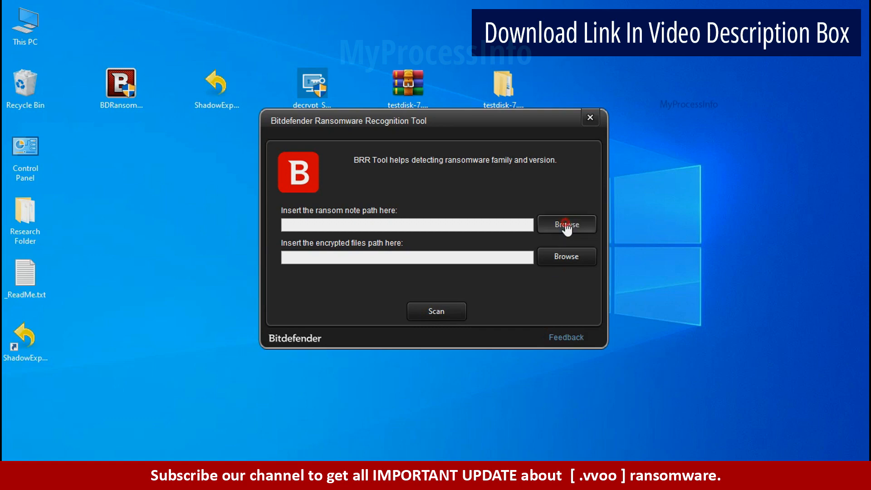
{"action": "left_click", "coordinate": [566, 224]}
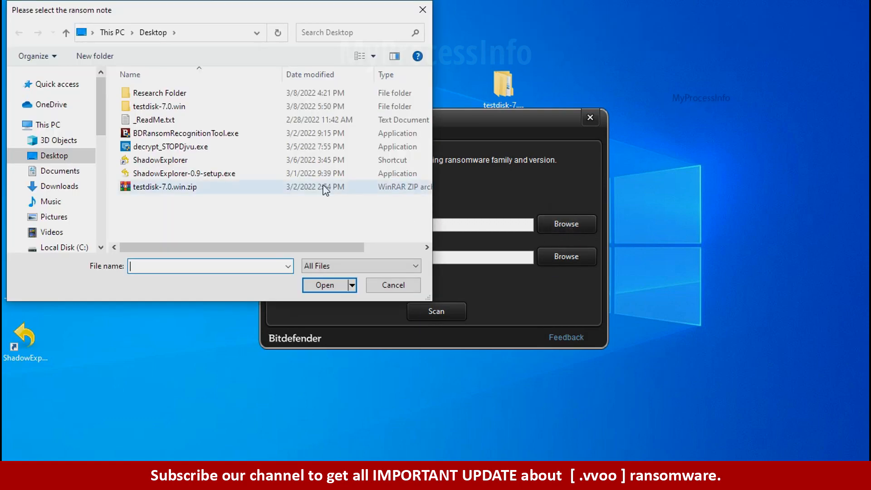
{"action": "left_click", "coordinate": [324, 285]}
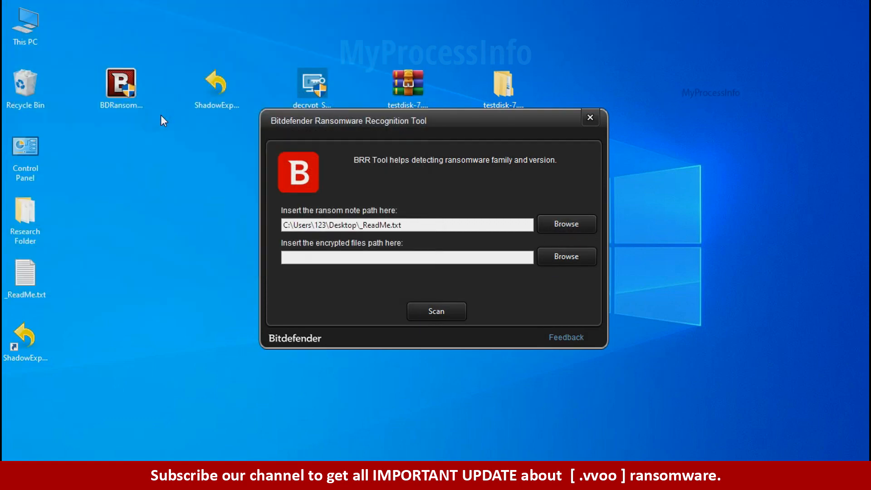
{"action": "mouse_move", "coordinate": [437, 310]}
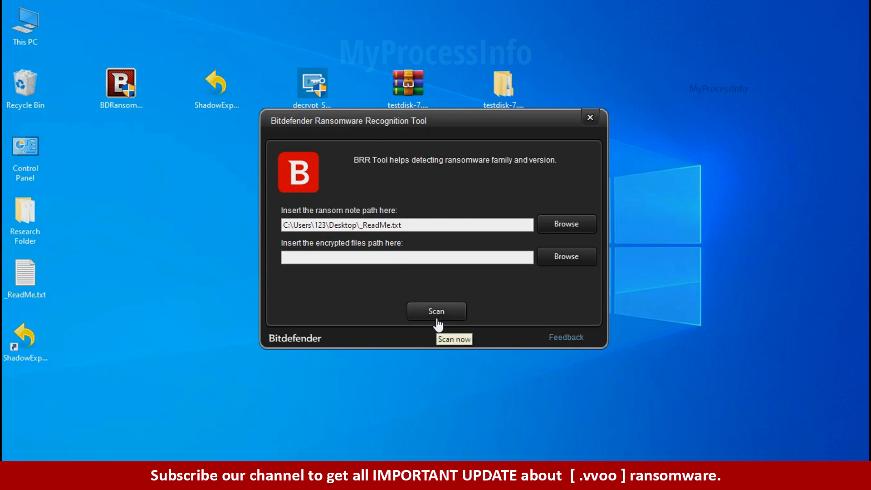
{"action": "left_click", "coordinate": [437, 310]}
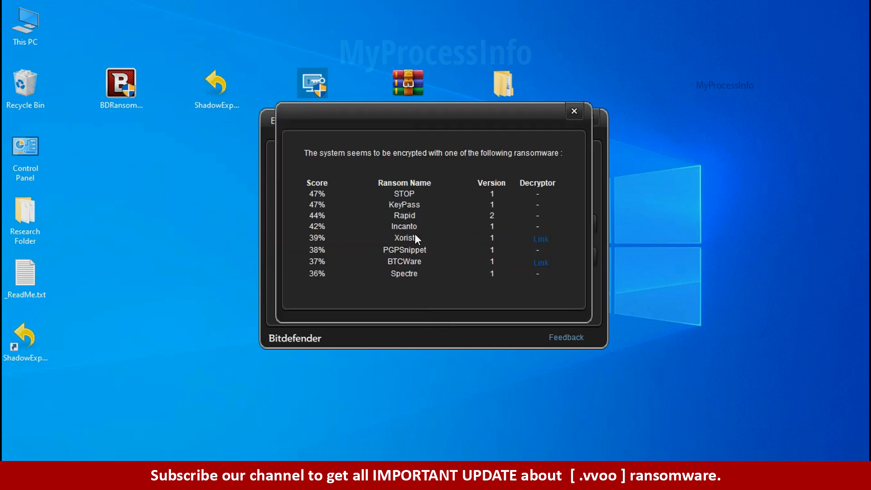
{"action": "mouse_move", "coordinate": [404, 197]}
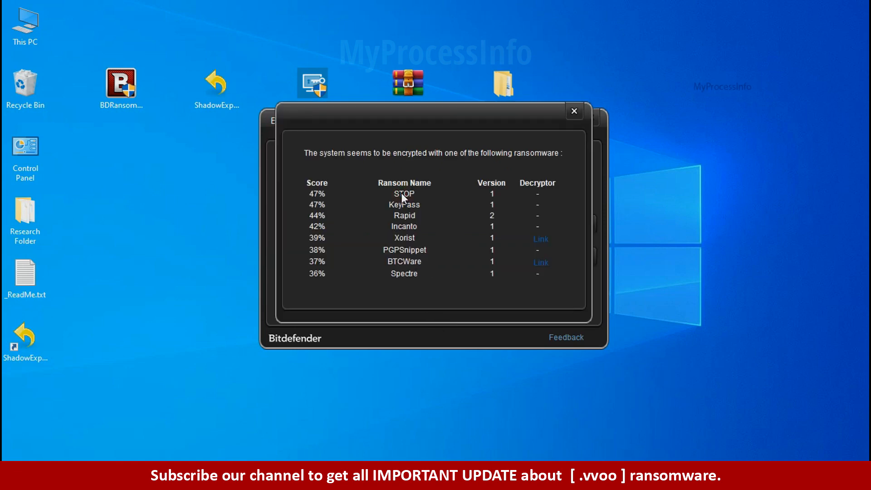
Close the scan results and the recognition tool
{"action": "left_click", "coordinate": [573, 111]}
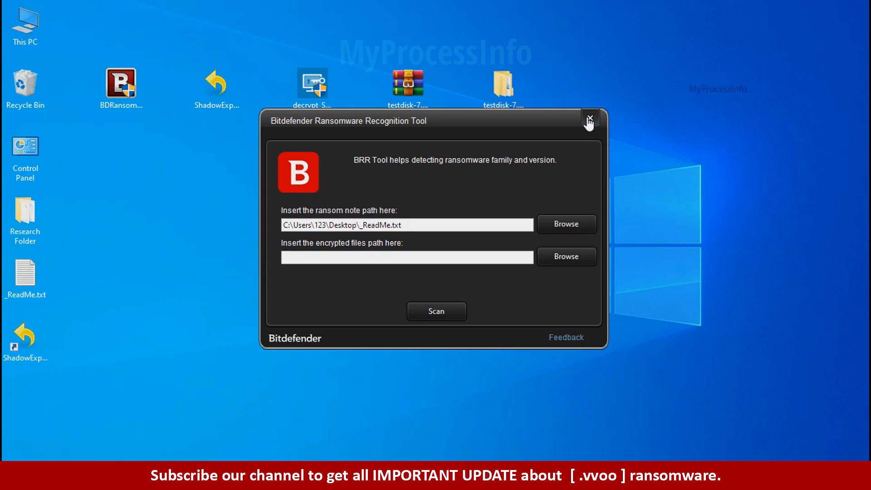
{"action": "left_click", "coordinate": [588, 120]}
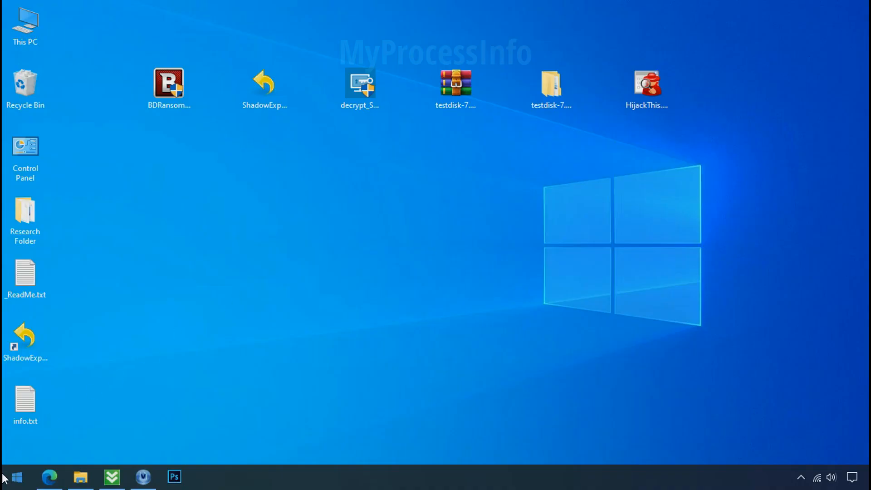
Search %LOCALAPPDATA% from the Start menu and open the AppData\Local folder
{"action": "left_click", "coordinate": [15, 476]}
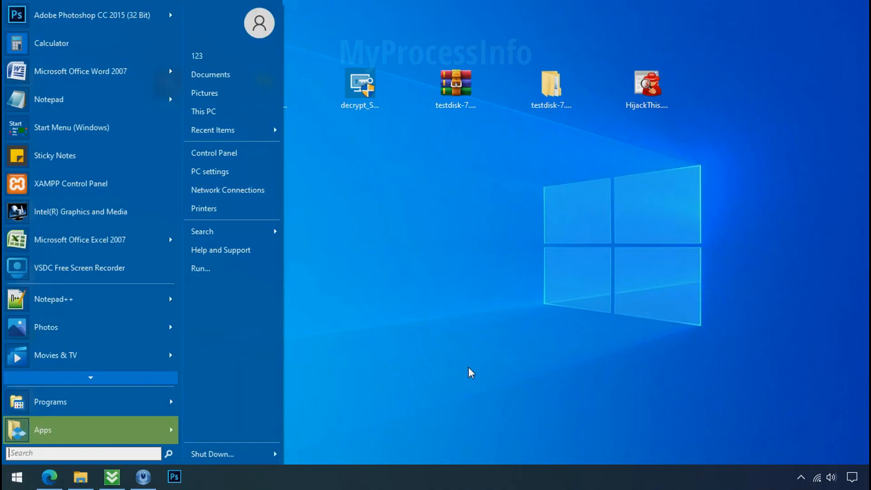
{"action": "type", "text": "%LOCAL"}
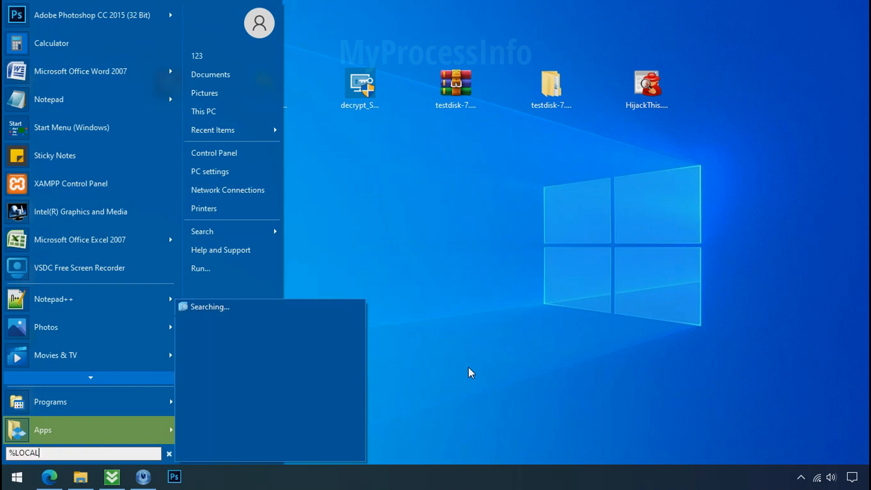
{"action": "type", "text": "APPDATA%"}
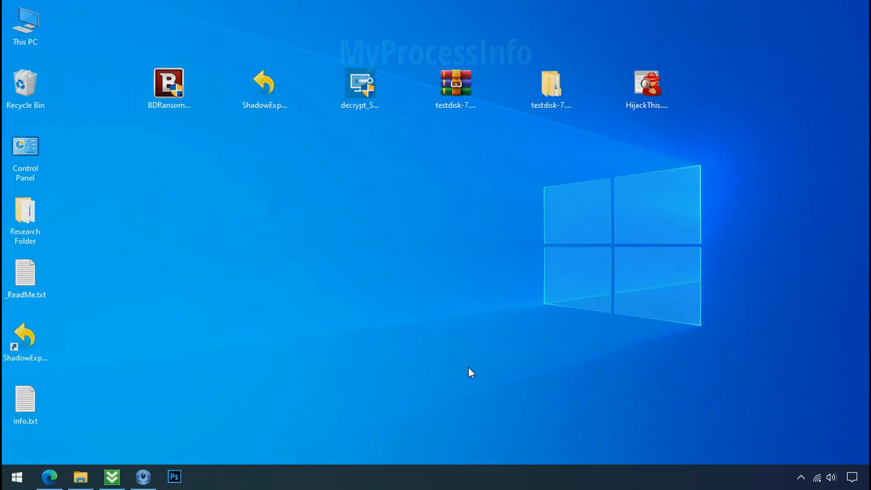
{"action": "left_click", "coordinate": [80, 477]}
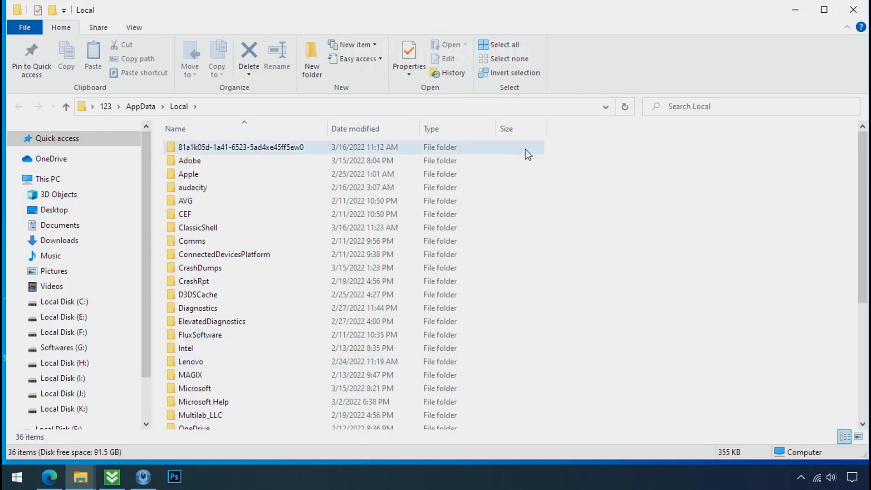
Enter the random-named folder and select the suspicious D6E1.exe file
{"action": "left_click", "coordinate": [240, 147]}
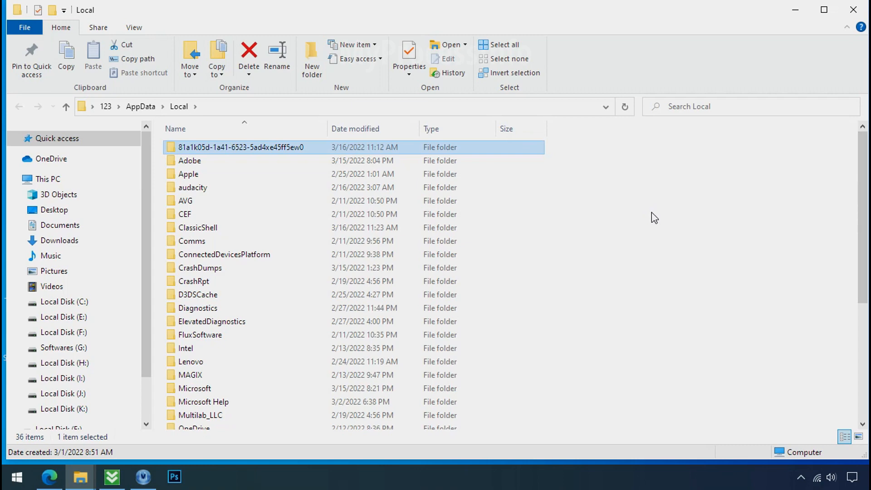
{"action": "double_click", "coordinate": [240, 147]}
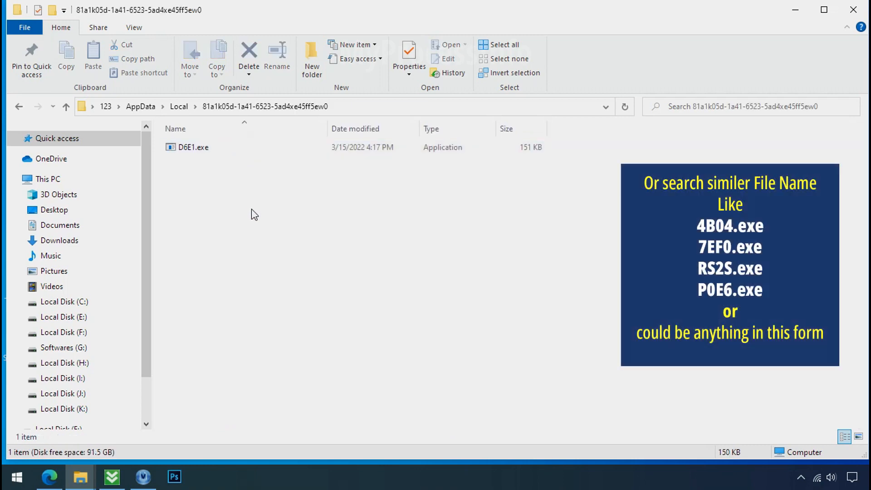
{"action": "left_click", "coordinate": [194, 147]}
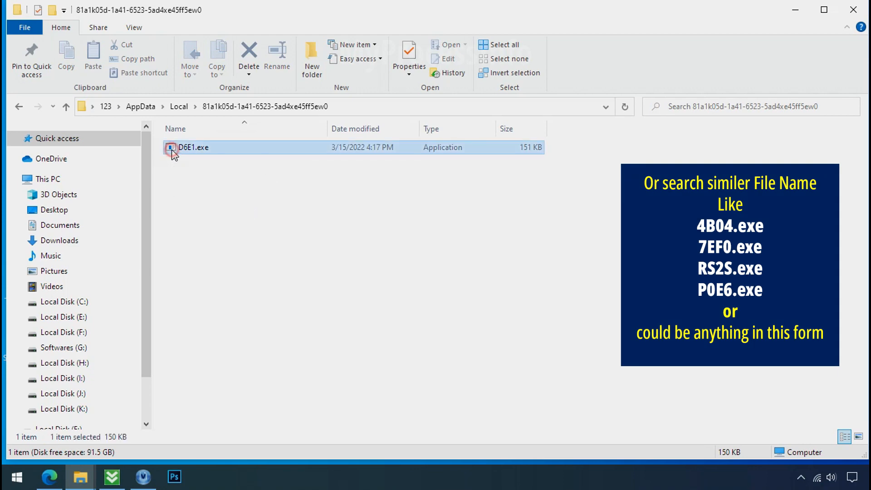
{"action": "right_click", "coordinate": [193, 147]}
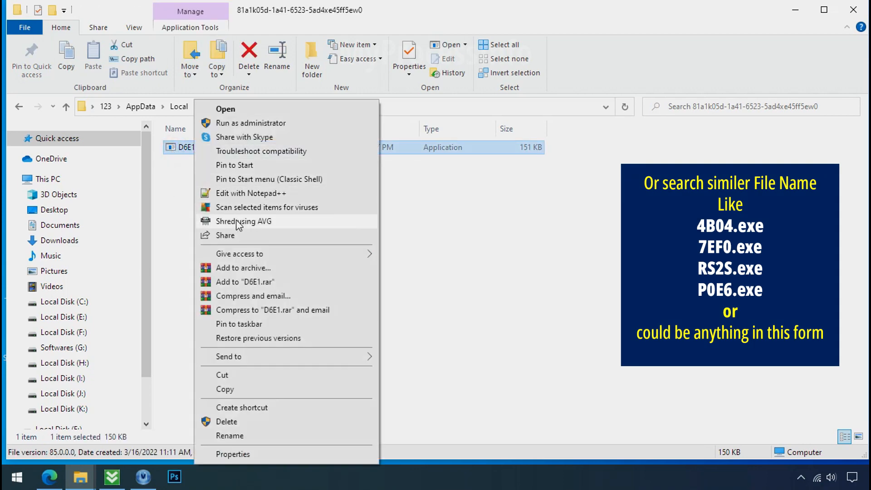
Attempt to delete D6E1.exe, retry after the access-denied error, and close the window
{"action": "left_click", "coordinate": [227, 421]}
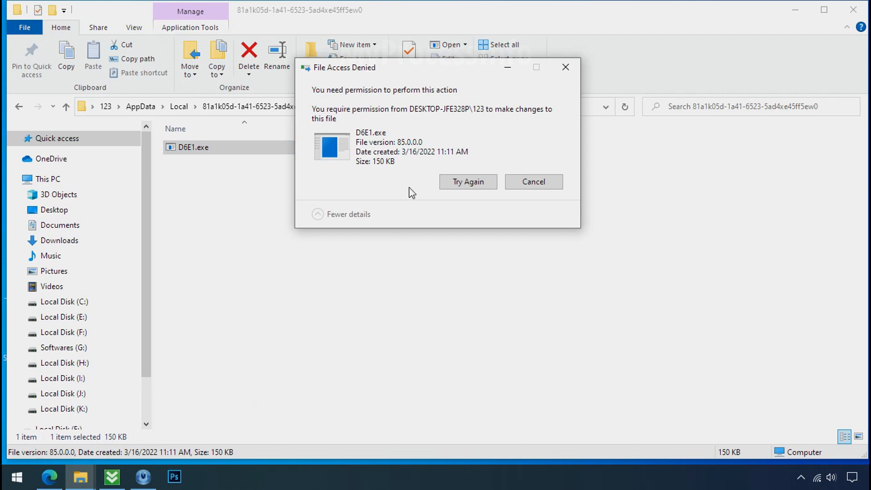
{"action": "left_click", "coordinate": [468, 182]}
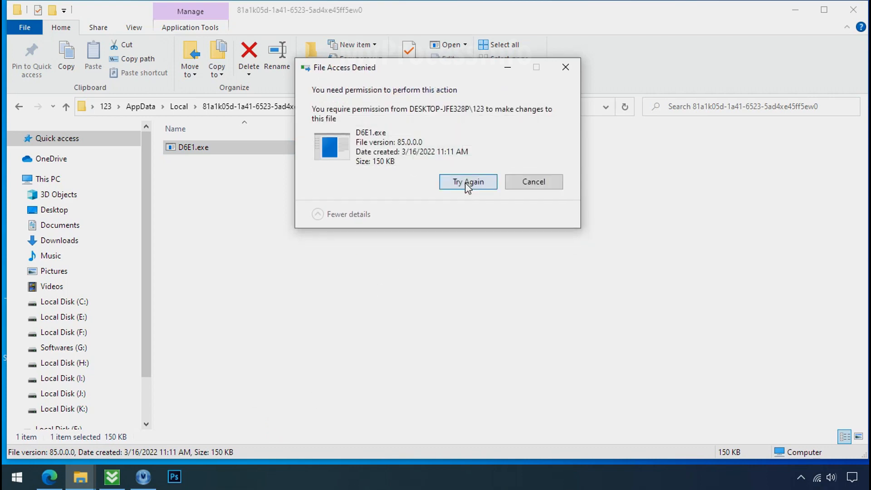
{"action": "left_click", "coordinate": [468, 181]}
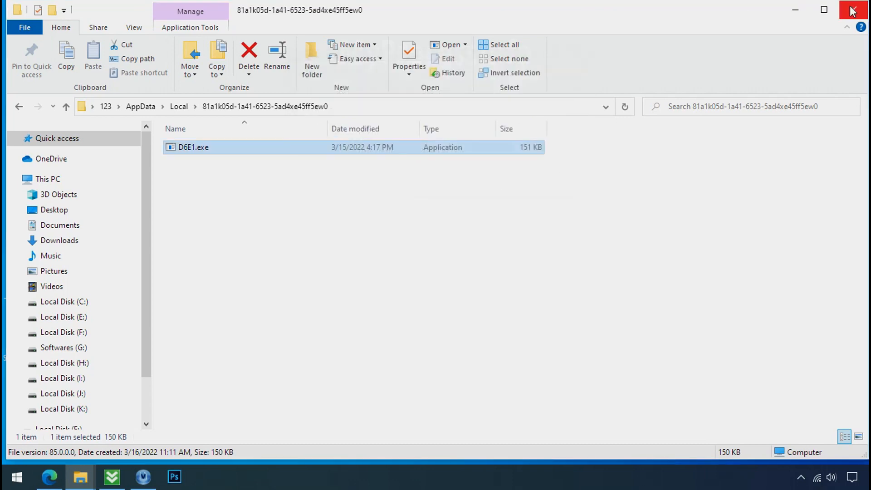
{"action": "left_click", "coordinate": [852, 10]}
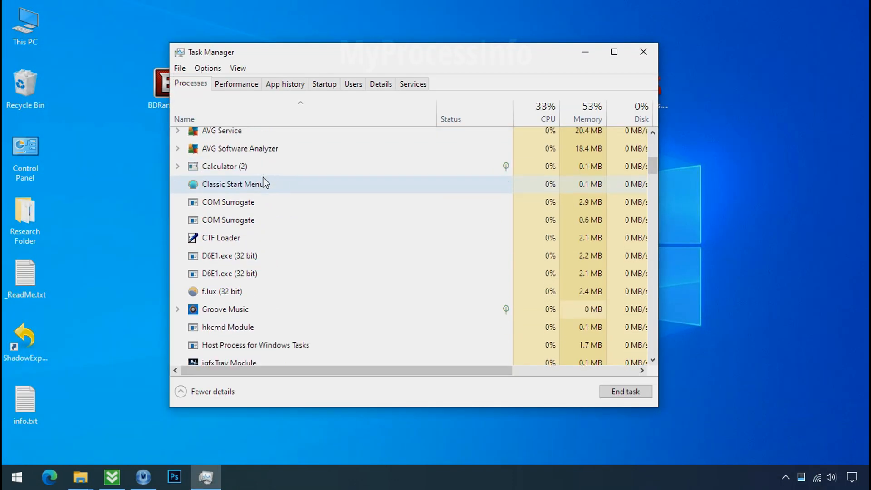
Locate the first D6E1.exe process and open its file location in a Temp subfolder
{"action": "scroll", "scroll_direction": "down", "scroll_amount": 3}
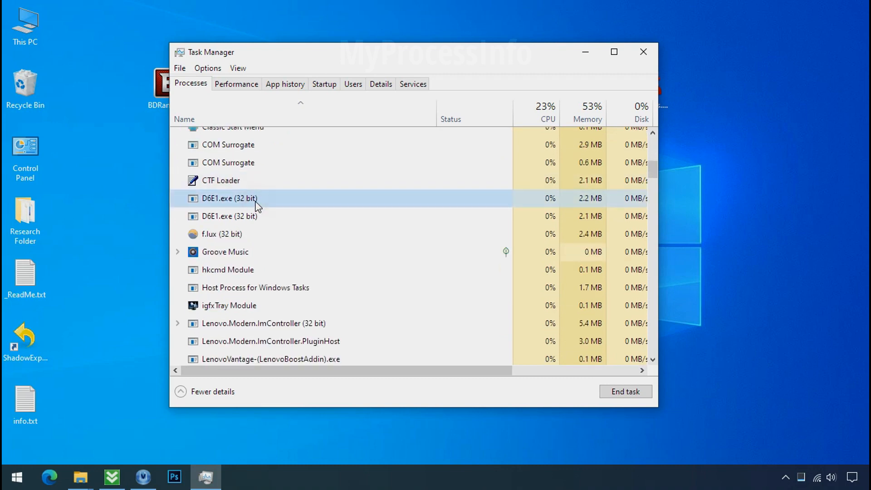
{"action": "mouse_move", "coordinate": [304, 201]}
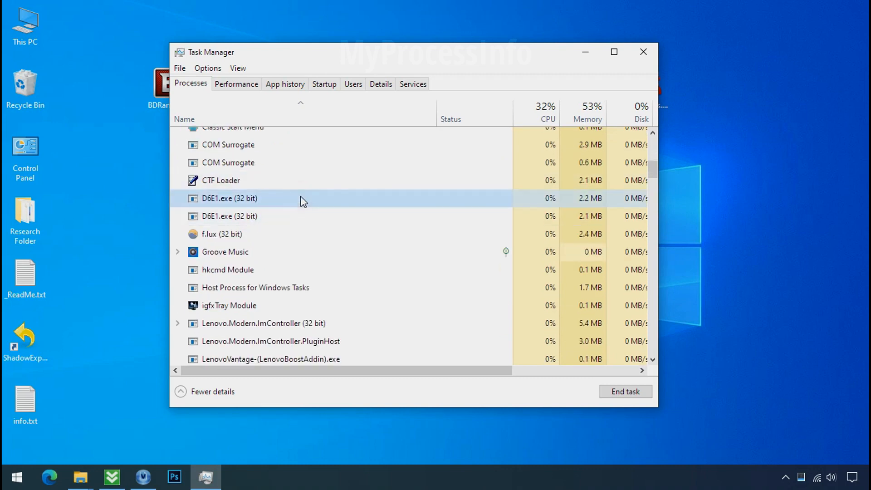
{"action": "left_click", "coordinate": [251, 216]}
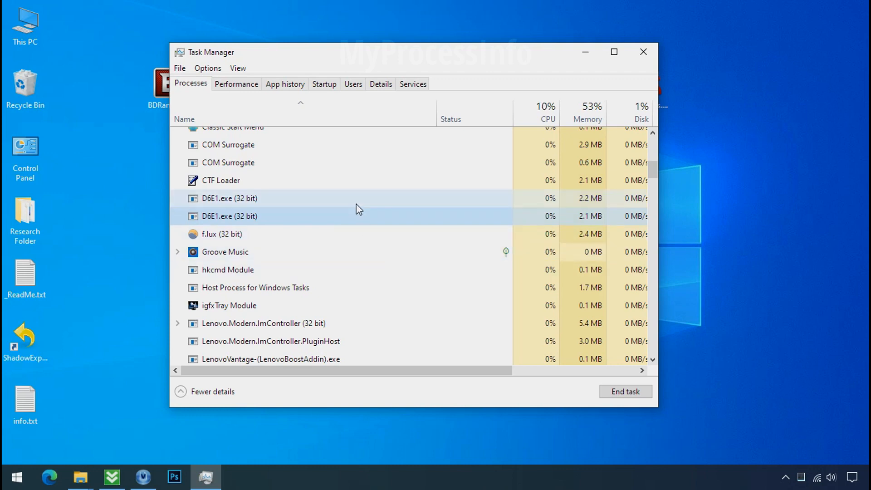
{"action": "mouse_move", "coordinate": [320, 207]}
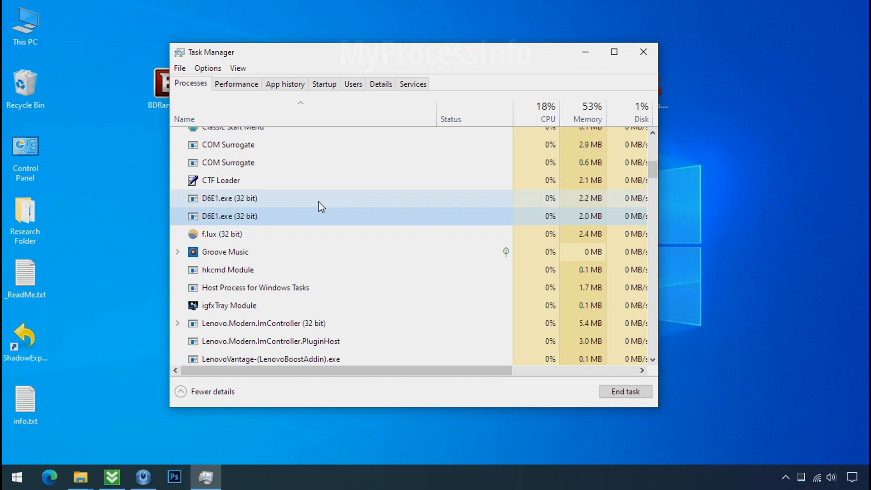
{"action": "left_click", "coordinate": [228, 200]}
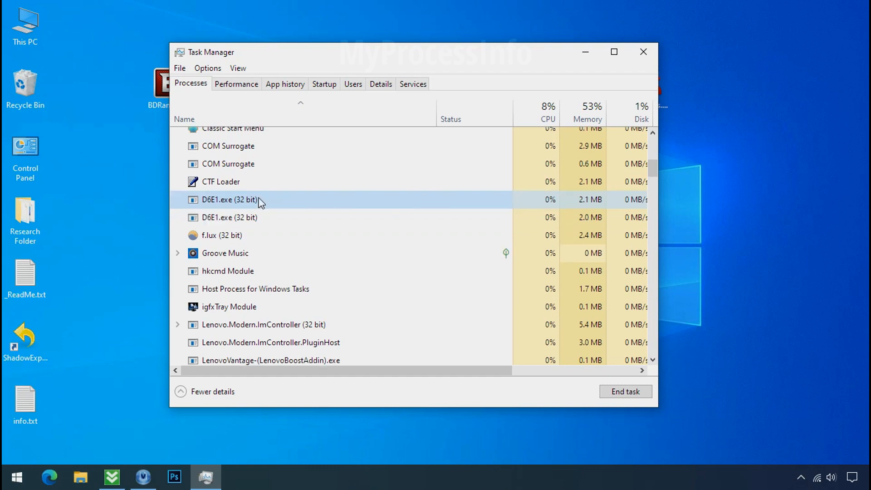
{"action": "right_click", "coordinate": [225, 200]}
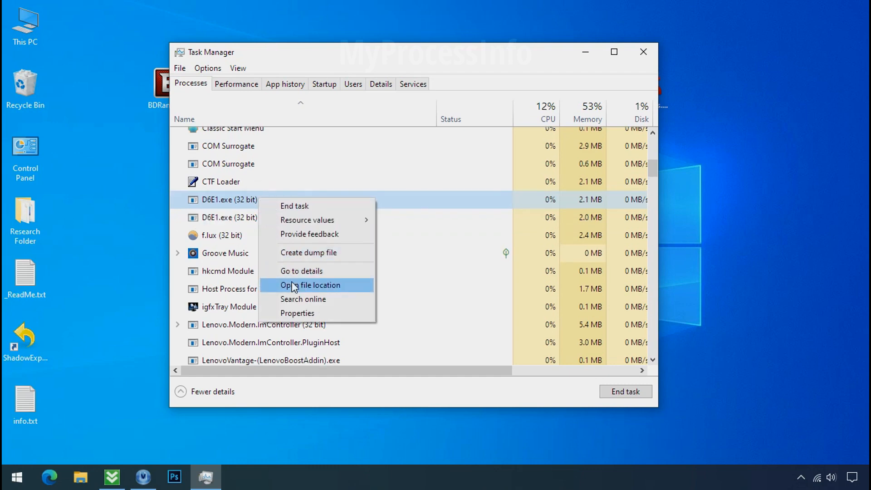
{"action": "left_click", "coordinate": [310, 285]}
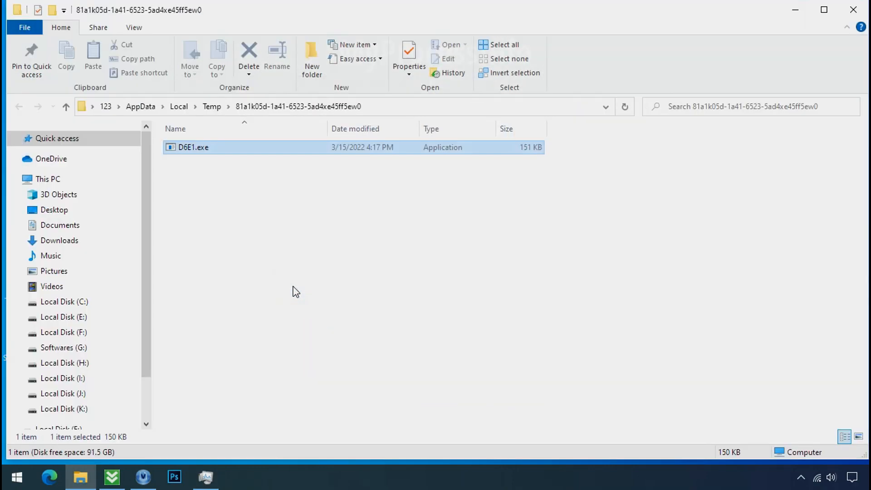
{"action": "left_click", "coordinate": [194, 147]}
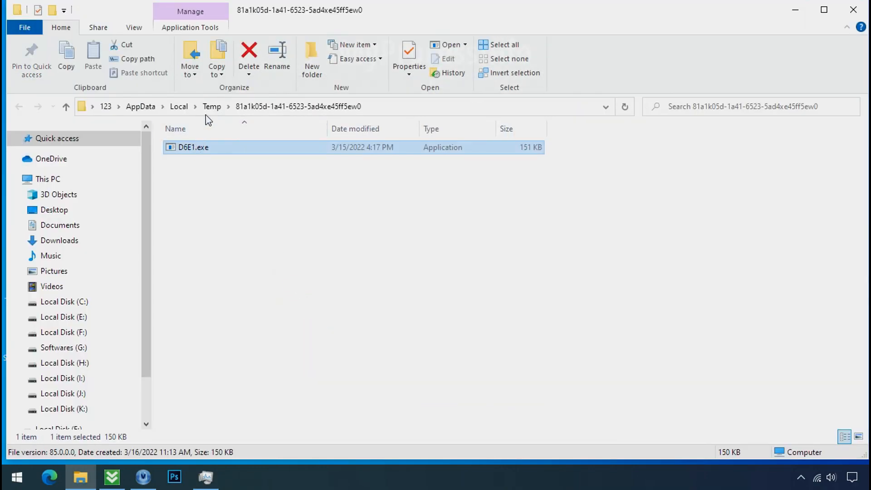
{"action": "mouse_move", "coordinate": [558, 98]}
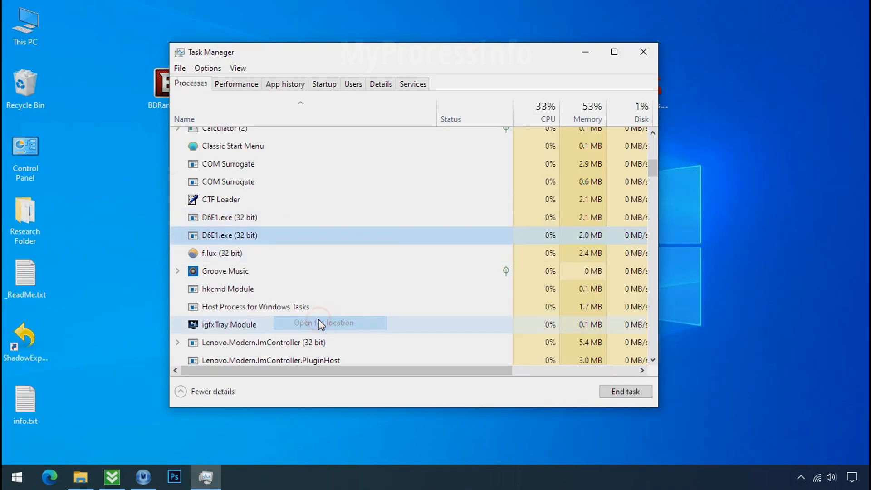
Open the second D6E1.exe process's location and end the D6E1.exe task
{"action": "left_click", "coordinate": [323, 323]}
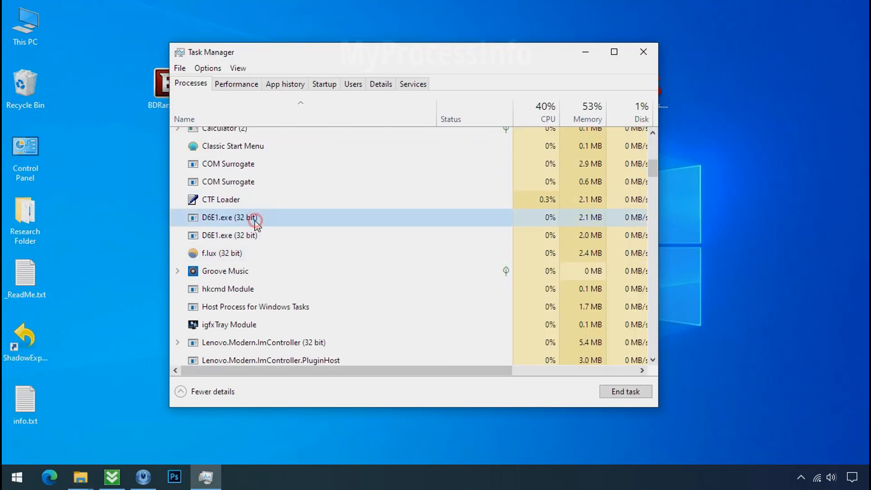
{"action": "right_click", "coordinate": [225, 217]}
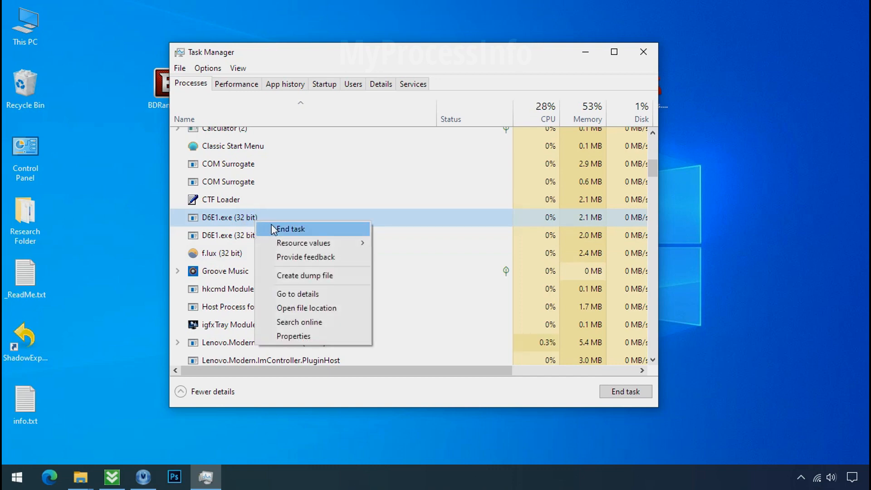
{"action": "left_click", "coordinate": [291, 229]}
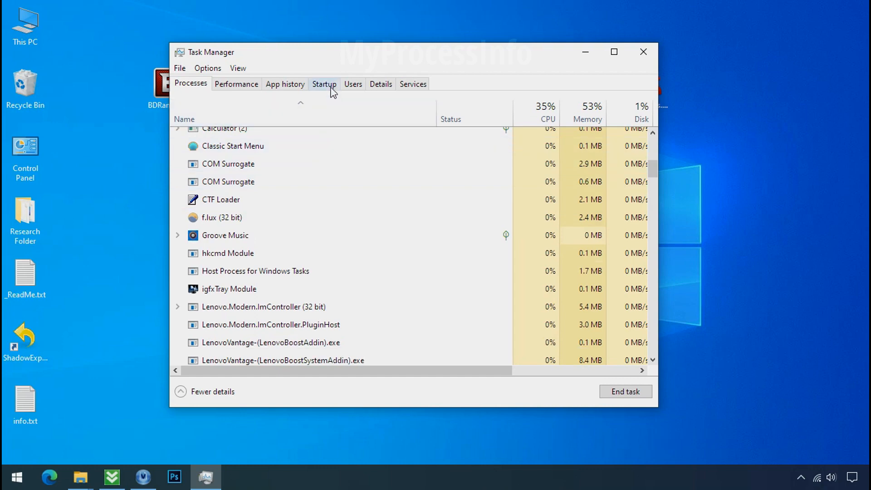
Disable D6E1.exe's startup entry and close Task Manager
{"action": "left_click", "coordinate": [325, 84]}
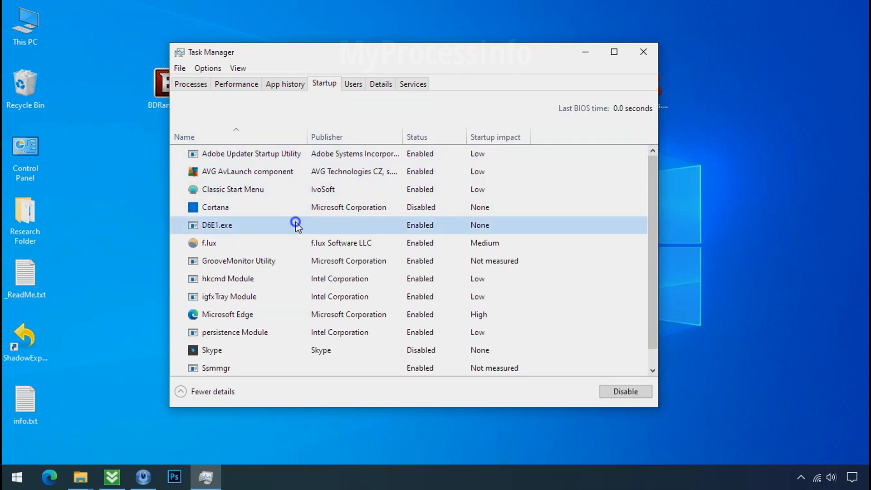
{"action": "left_click", "coordinate": [625, 392]}
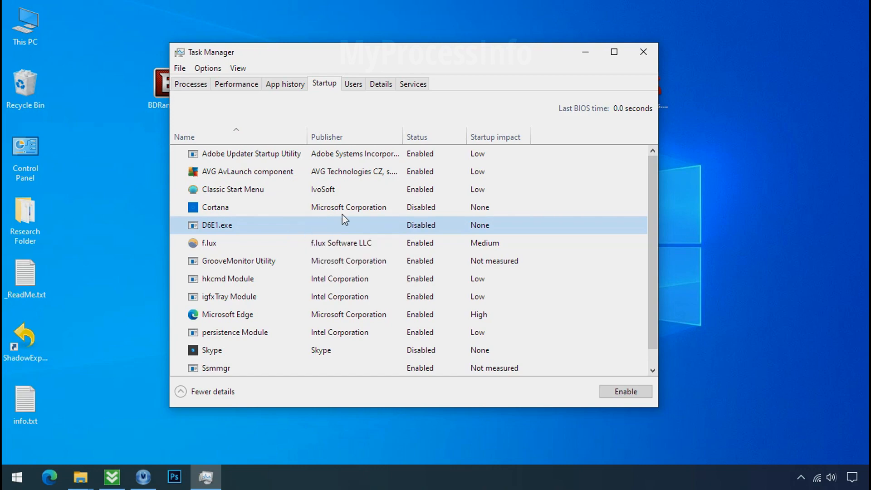
{"action": "left_click", "coordinate": [643, 51]}
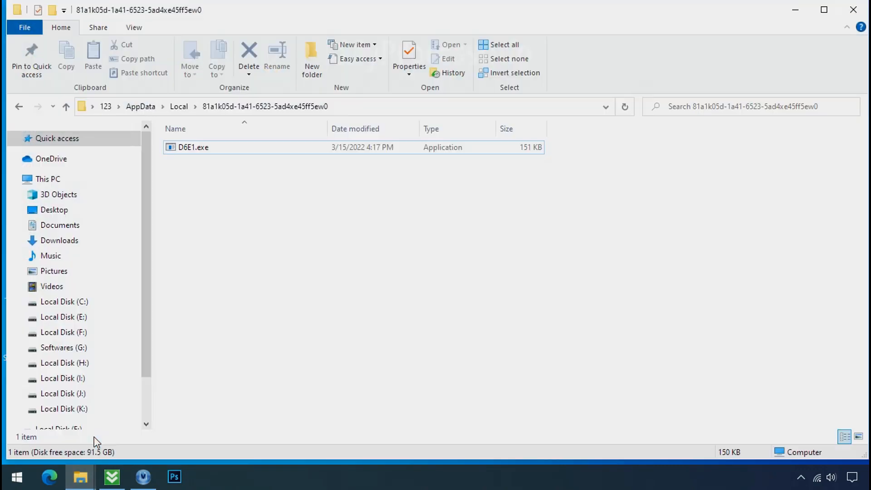
{"action": "mouse_move", "coordinate": [217, 153]}
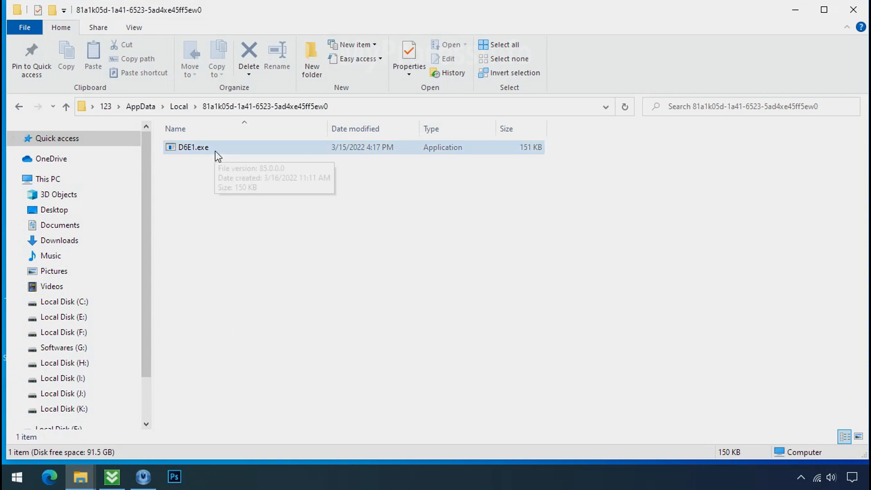
{"action": "right_click", "coordinate": [193, 147]}
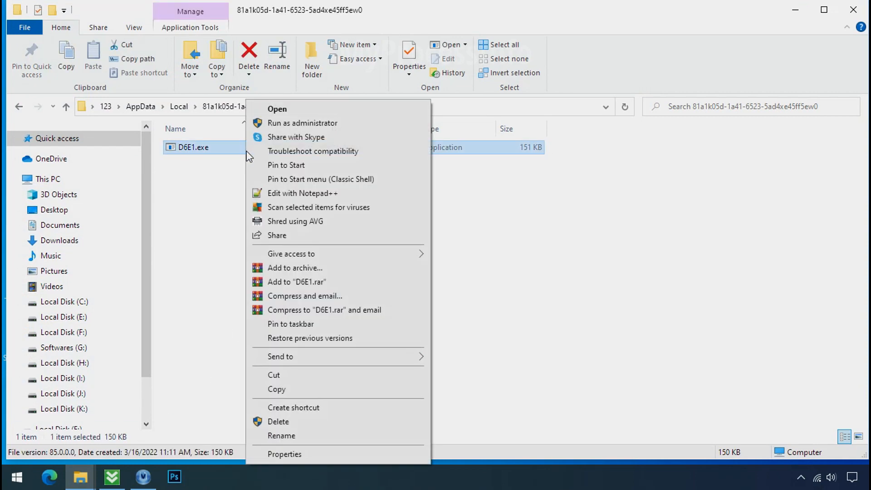
{"action": "mouse_move", "coordinate": [279, 422]}
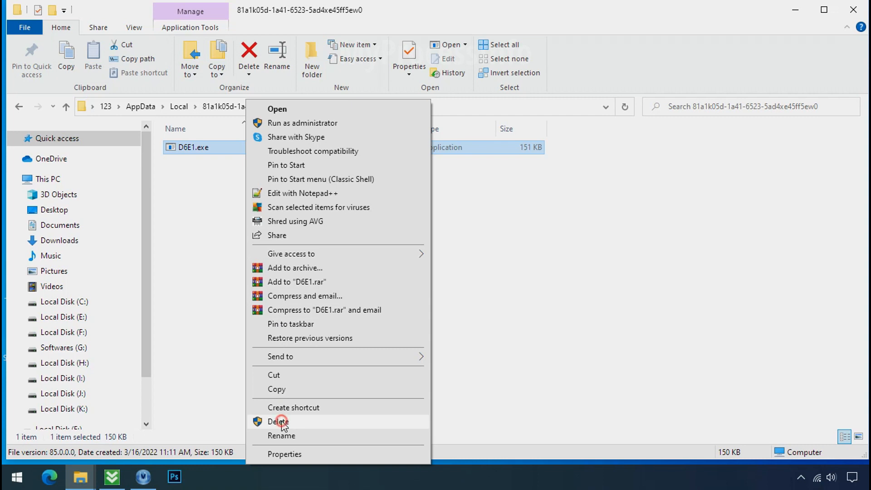
{"action": "left_click", "coordinate": [279, 422]}
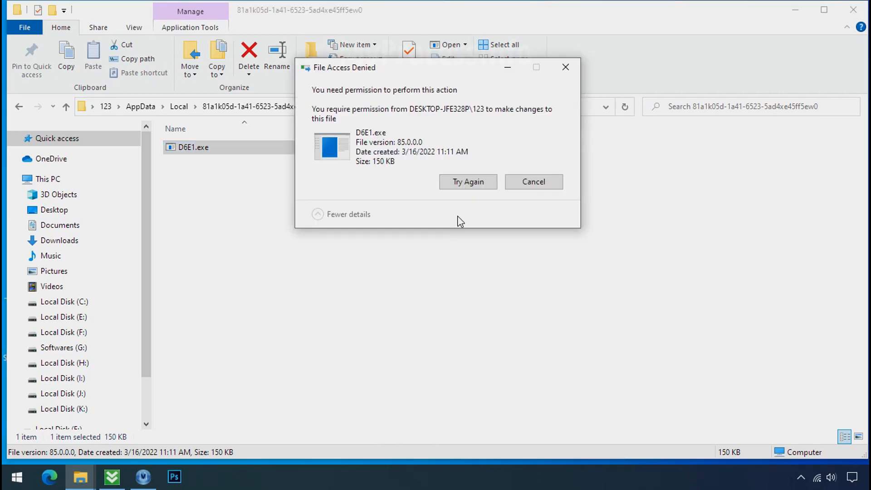
{"action": "left_click", "coordinate": [468, 182]}
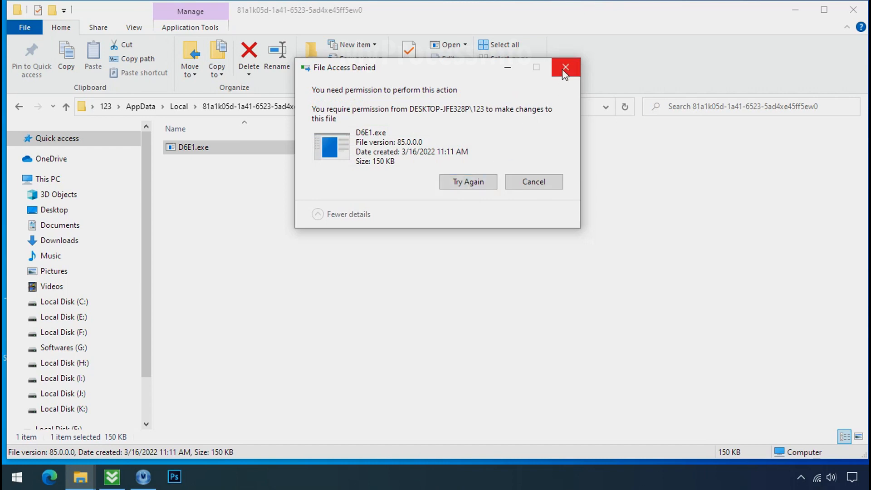
{"action": "right_click", "coordinate": [194, 147]}
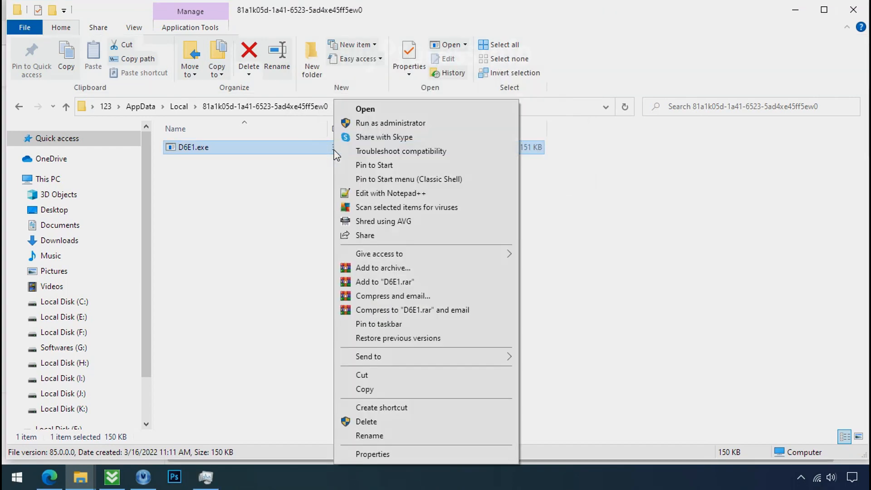
{"action": "mouse_move", "coordinate": [381, 435]}
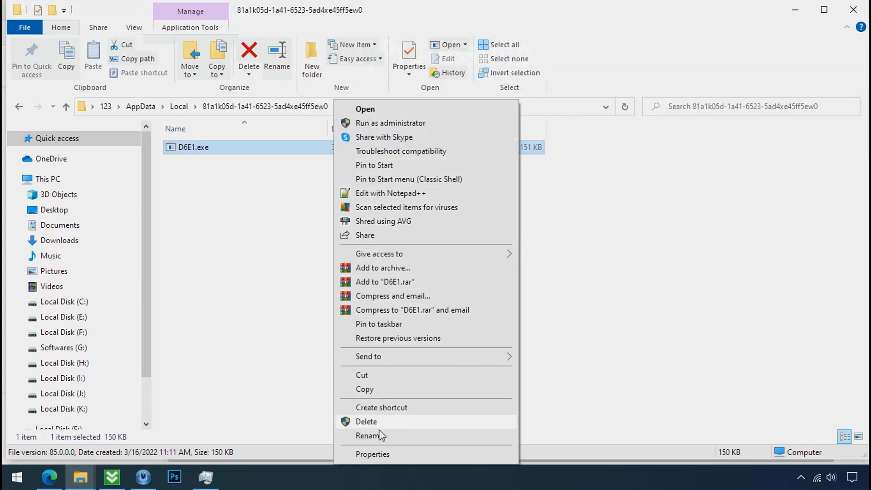
In D6E1.exe's advanced security settings, disable permission inheritance, converting to explicit entries
{"action": "left_click", "coordinate": [372, 454]}
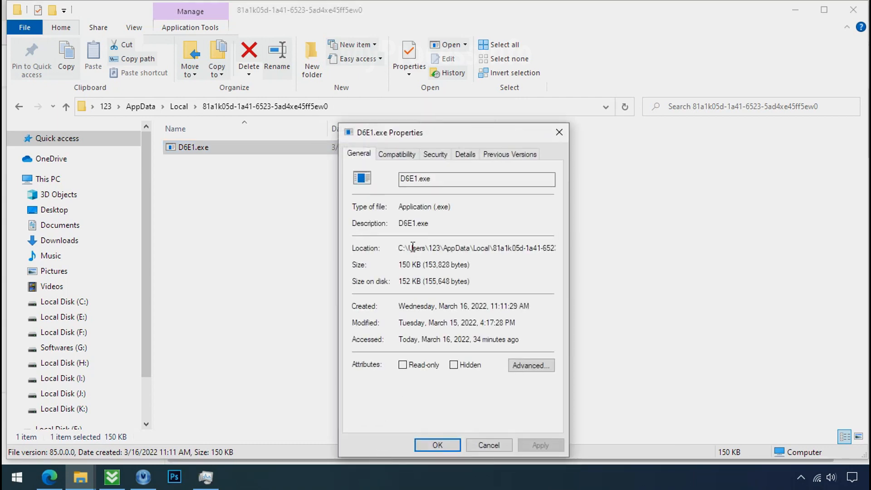
{"action": "left_click", "coordinate": [435, 155]}
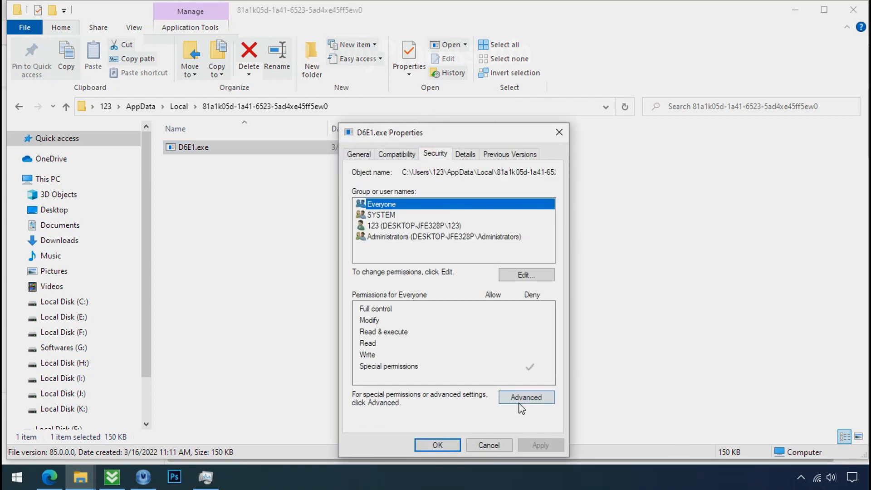
{"action": "left_click", "coordinate": [525, 398]}
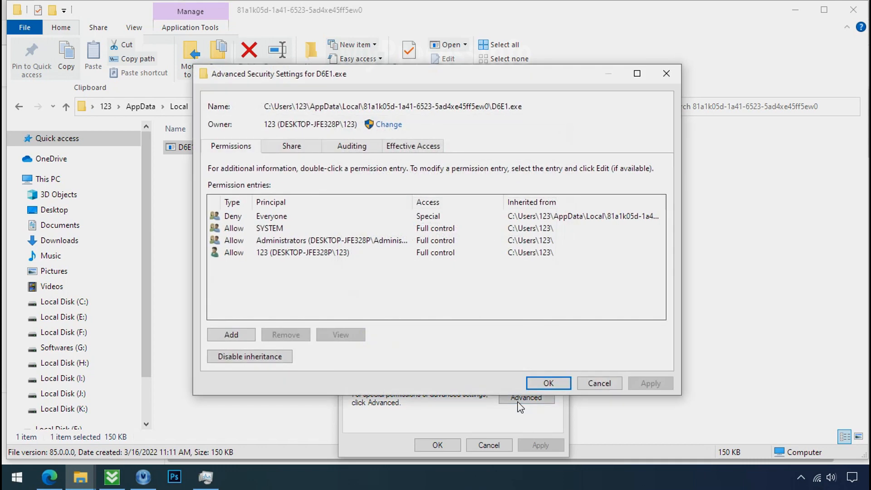
{"action": "left_click", "coordinate": [277, 216]}
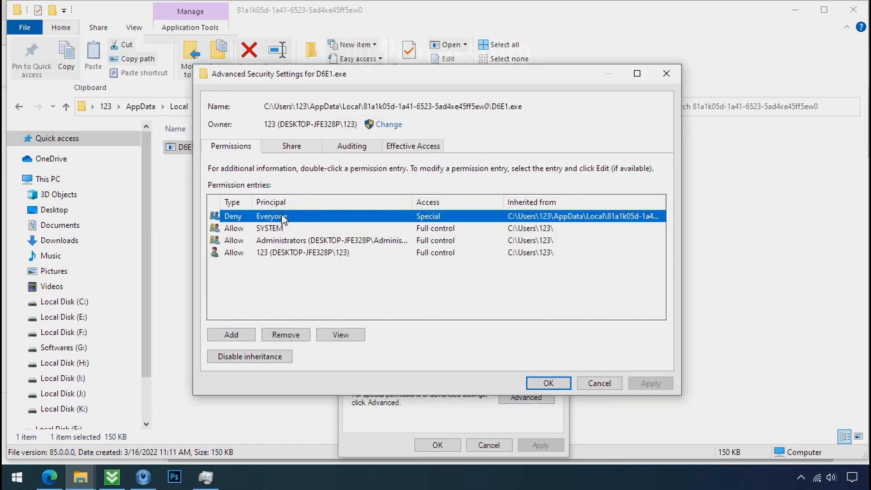
{"action": "left_click", "coordinate": [248, 355]}
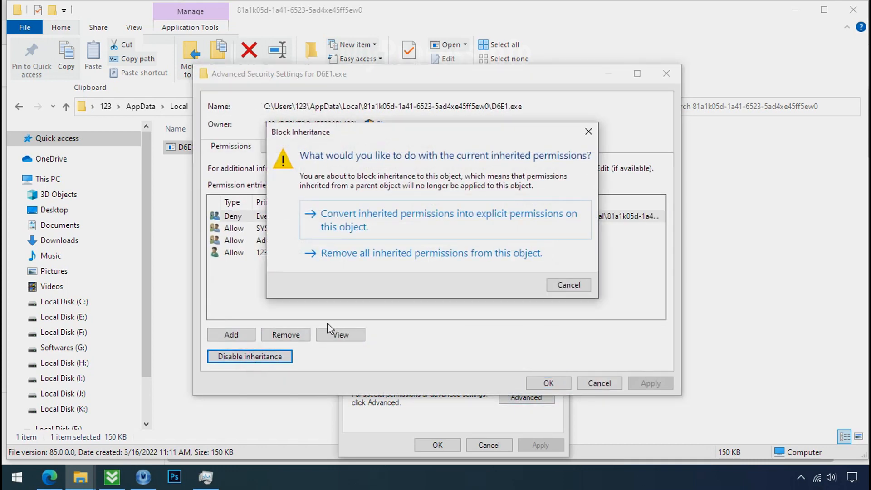
{"action": "mouse_move", "coordinate": [393, 229]}
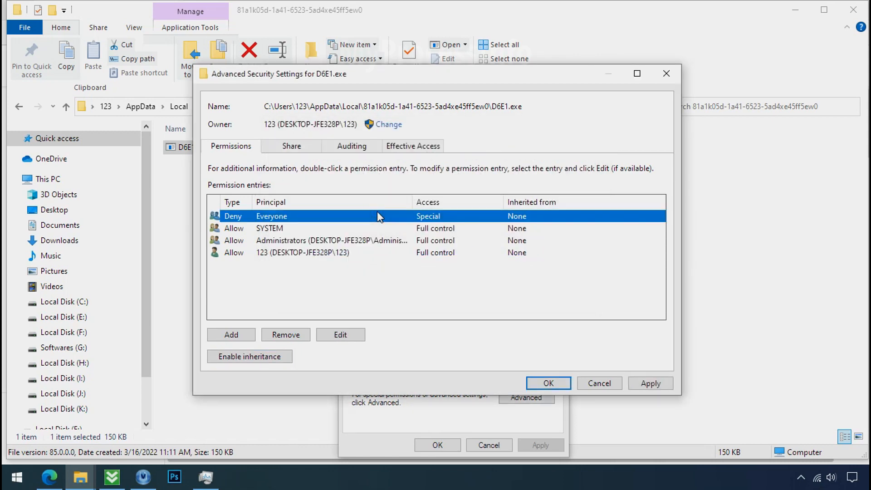
{"action": "mouse_move", "coordinate": [286, 335]}
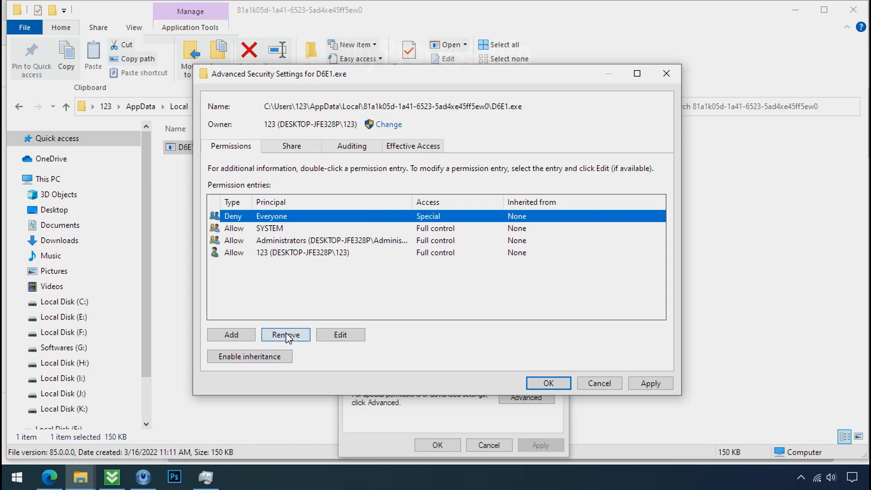
Remove the Deny Everyone entry, apply the permissions, and close the properties
{"action": "left_click", "coordinate": [285, 335]}
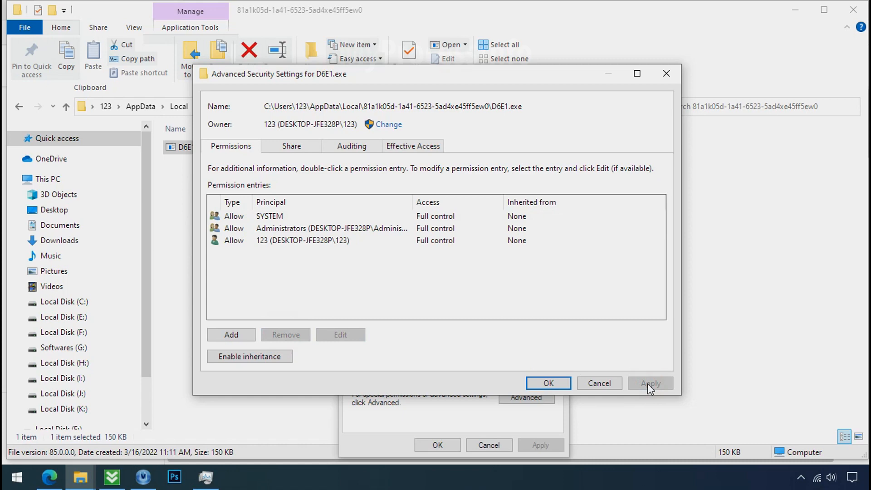
{"action": "left_click", "coordinate": [548, 383]}
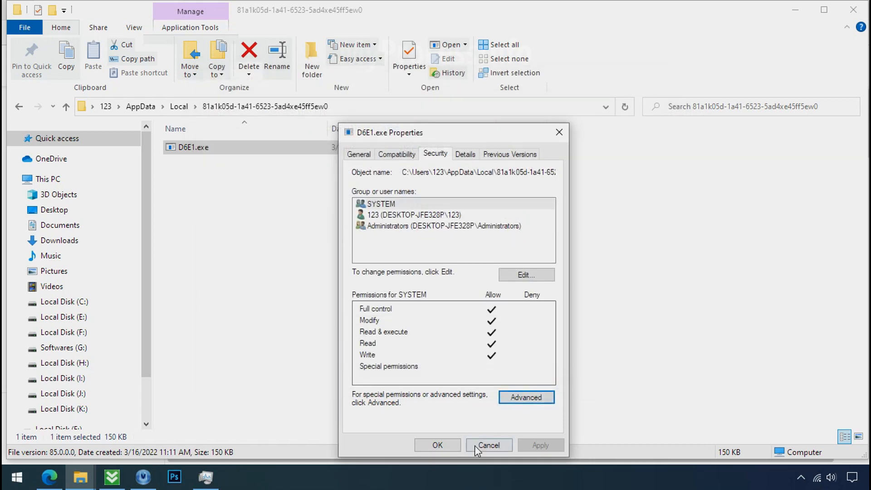
{"action": "left_click", "coordinate": [488, 445]}
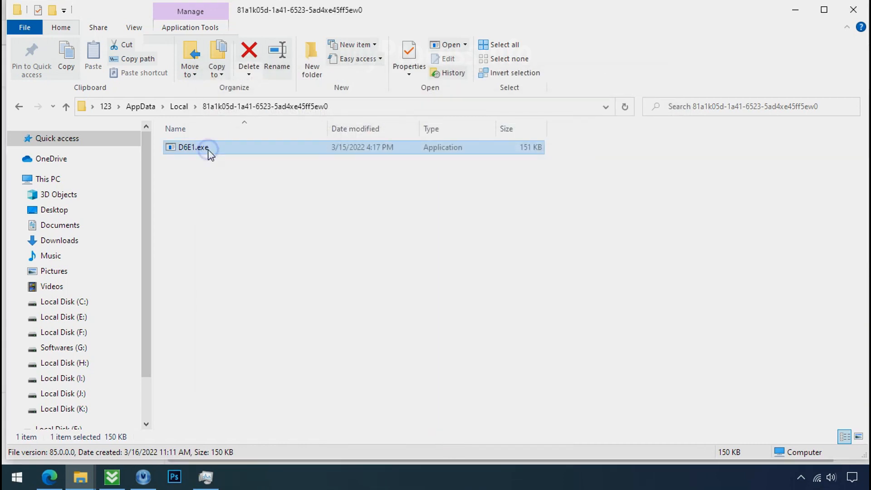
Delete D6E1.exe from its Local AppData folder via the context menu
{"action": "right_click", "coordinate": [193, 147]}
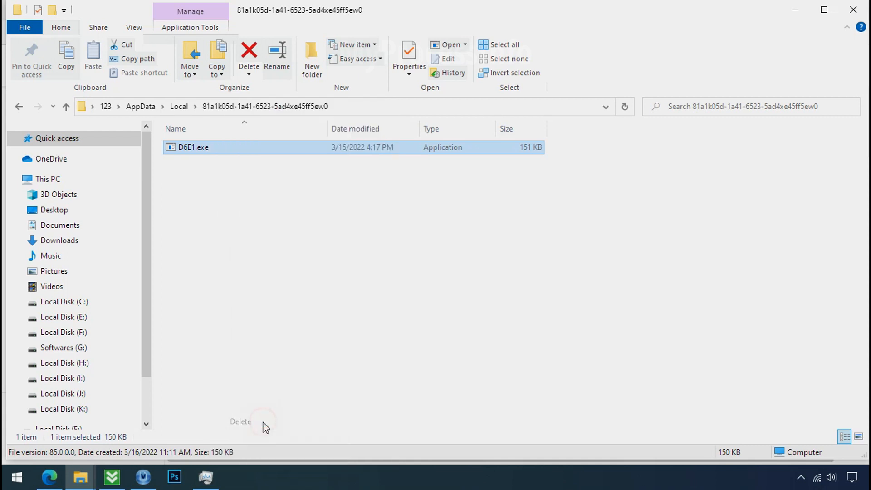
{"action": "left_click", "coordinate": [249, 56]}
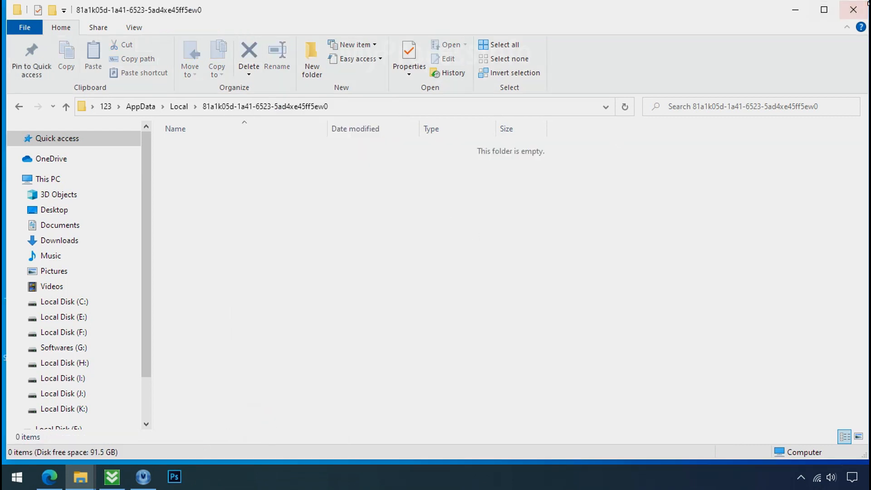
{"action": "mouse_move", "coordinate": [855, 10]}
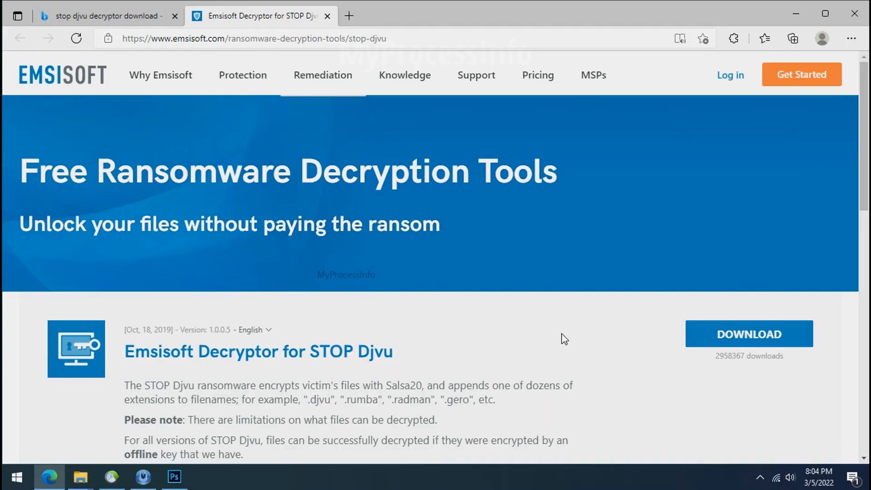
Download decrypt_STOPDjvu.exe from the Emsisoft STOP Djvu page
{"action": "scroll", "scroll_direction": "down", "scroll_amount": 3}
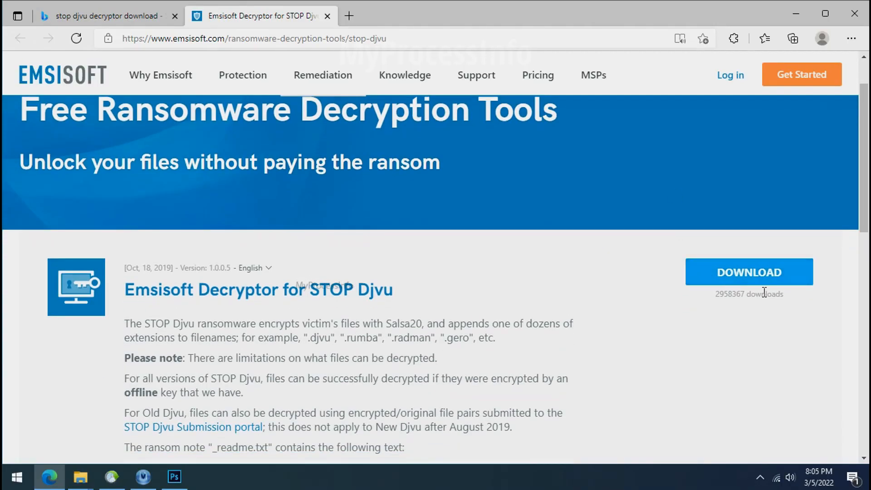
{"action": "left_click", "coordinate": [748, 272]}
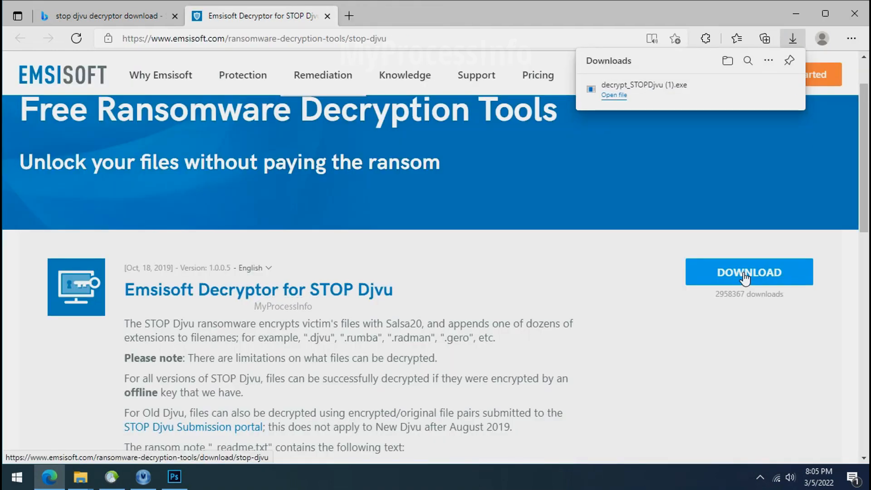
{"action": "mouse_move", "coordinate": [854, 14]}
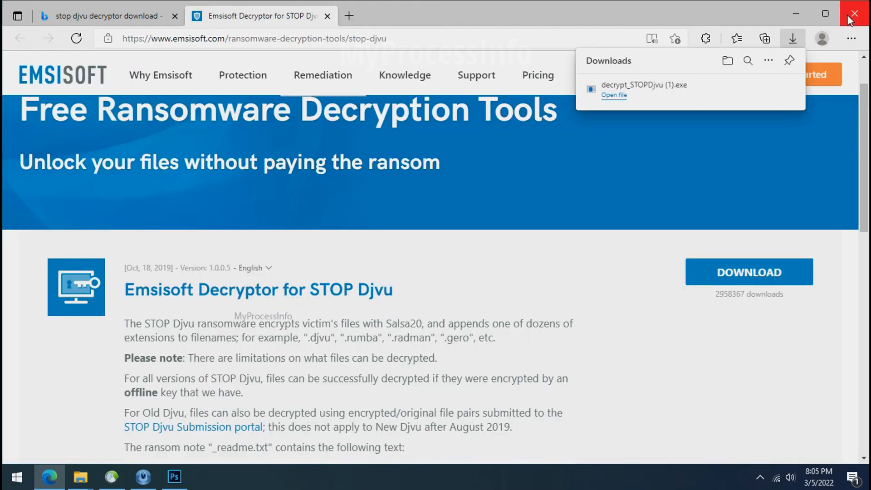
Close Edge and launch decrypt_STOPDjvu.exe from the desktop
{"action": "left_click", "coordinate": [855, 14]}
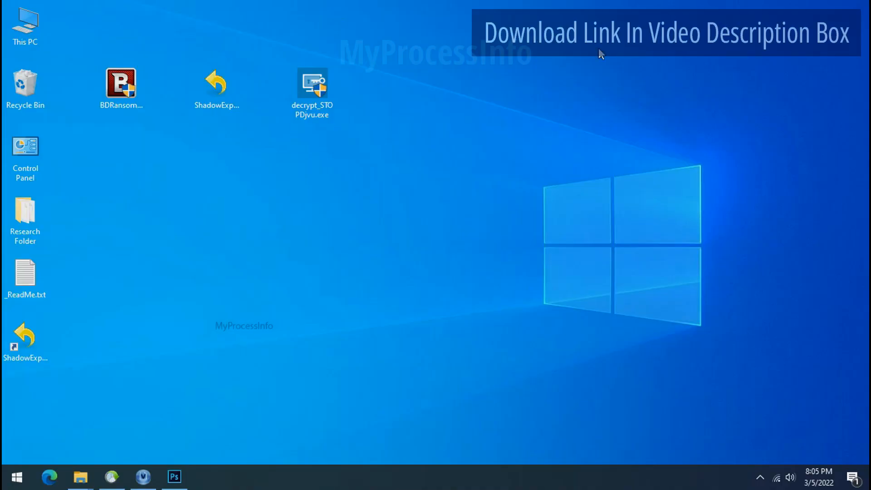
{"action": "left_click", "coordinate": [312, 89]}
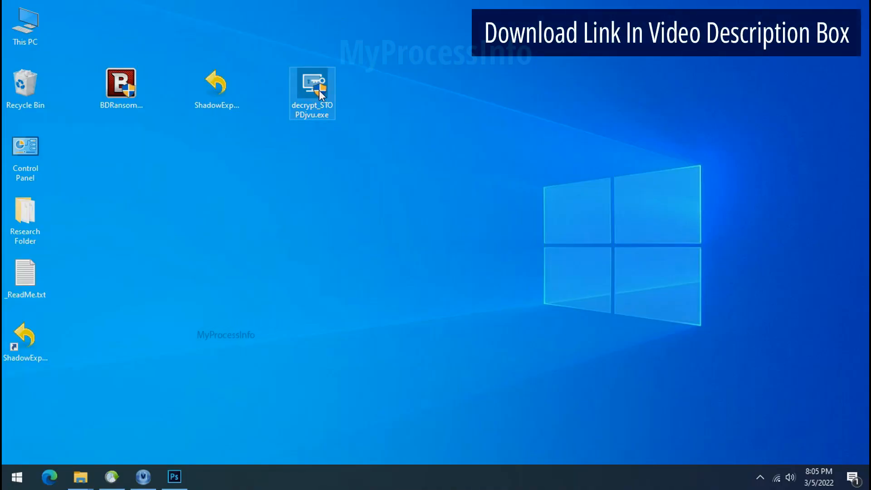
{"action": "mouse_move", "coordinate": [821, 53]}
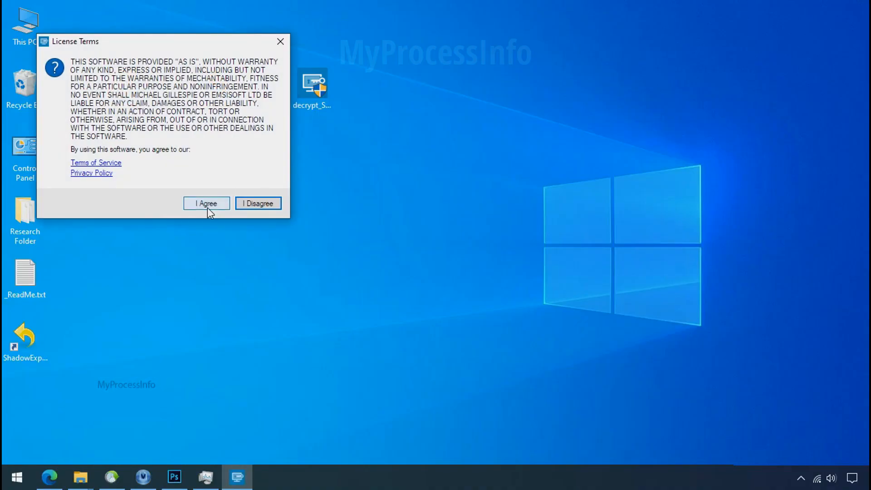
Accept the license and disclaimer, add Desktop\Research Folder, and decrypt it
{"action": "left_click", "coordinate": [206, 203]}
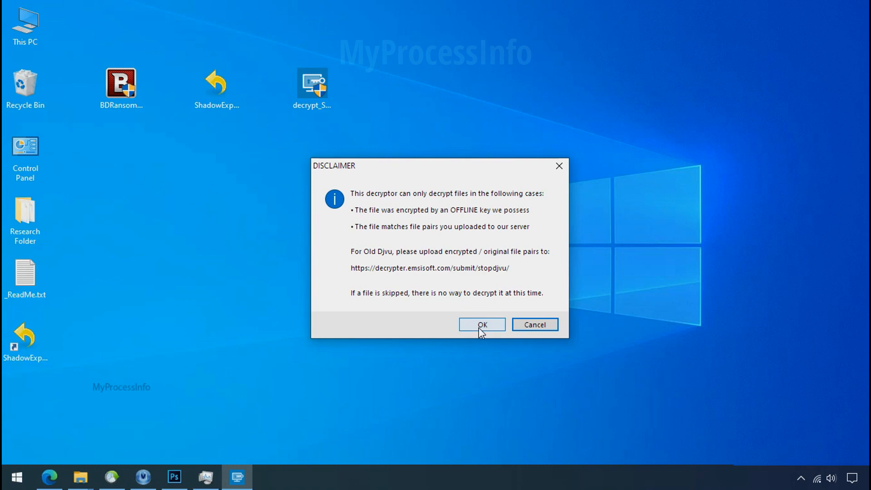
{"action": "left_click", "coordinate": [481, 325]}
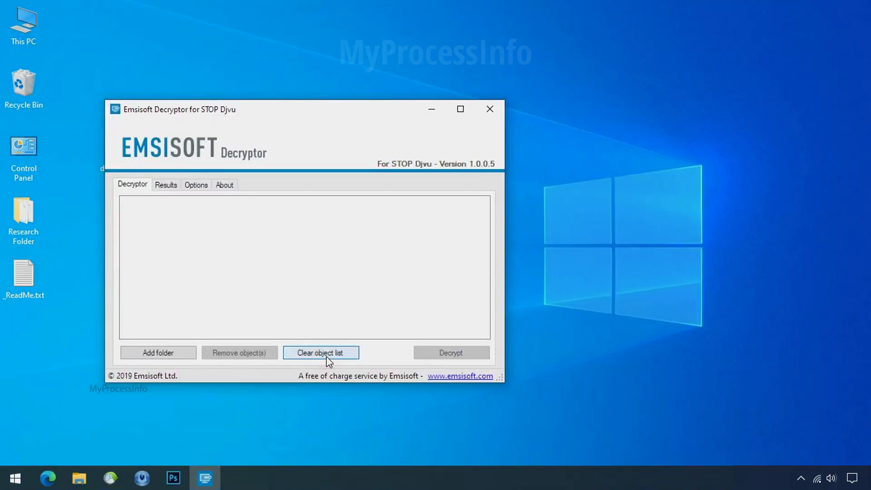
{"action": "left_click", "coordinate": [157, 352]}
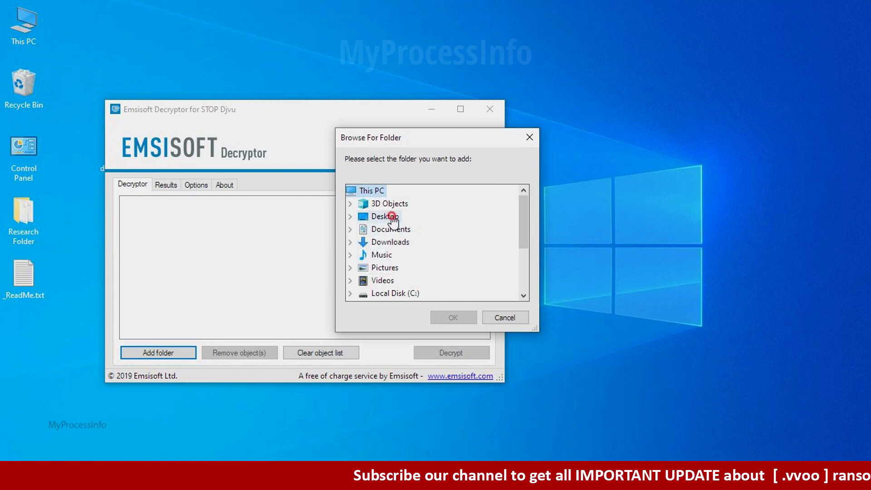
{"action": "left_click", "coordinate": [350, 217]}
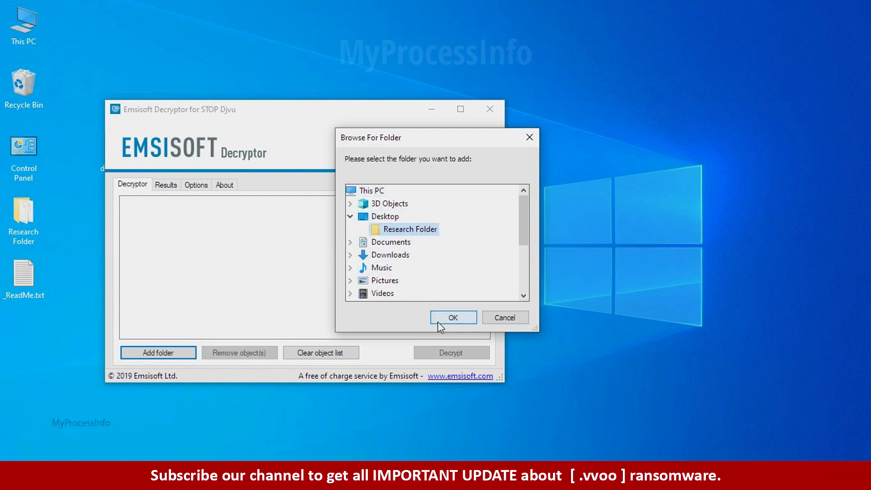
{"action": "left_click", "coordinate": [453, 317]}
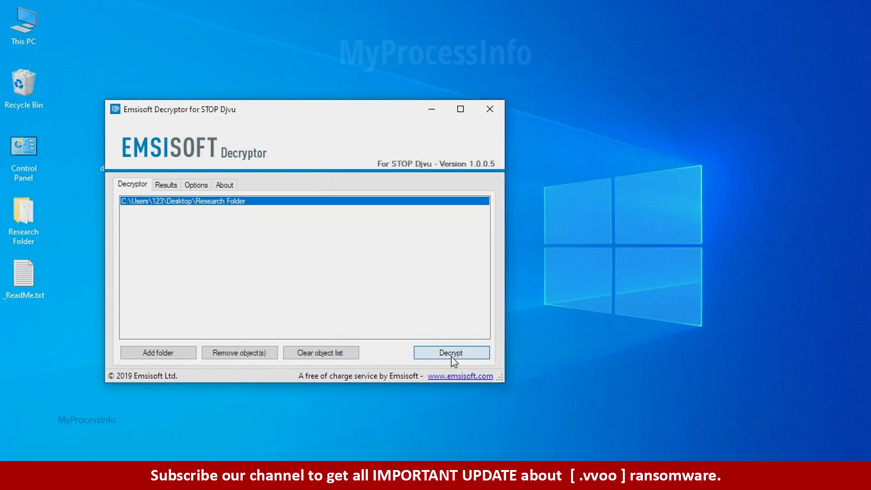
{"action": "left_click", "coordinate": [451, 352]}
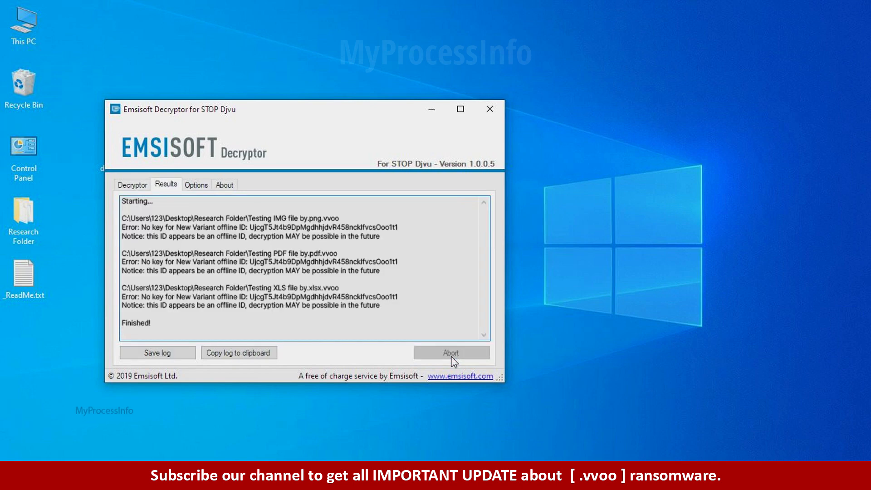
{"action": "mouse_move", "coordinate": [522, 349]}
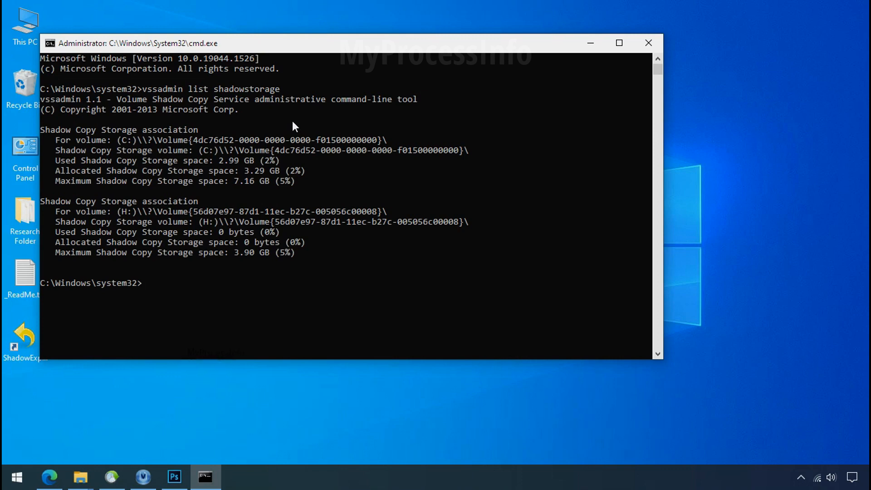
{"action": "mouse_move", "coordinate": [154, 233]}
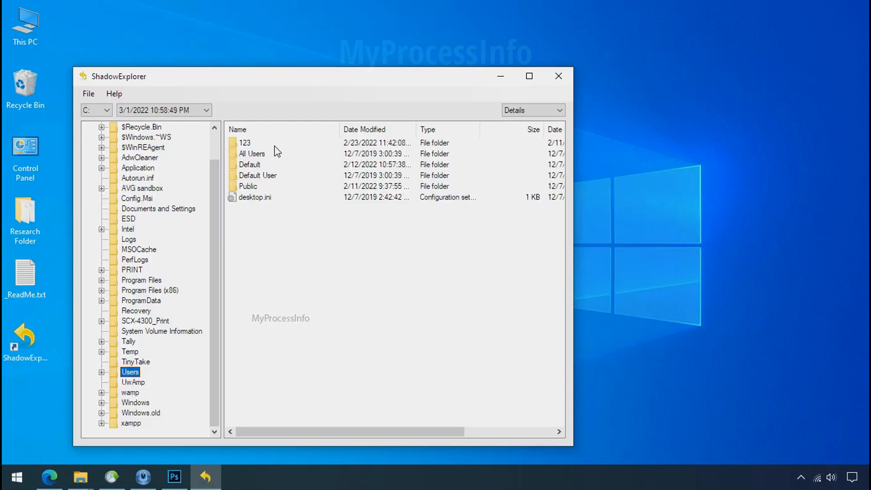
Browse into 123\Research Folder's Export option, then download the ShadowExplorer installer
{"action": "double_click", "coordinate": [244, 143]}
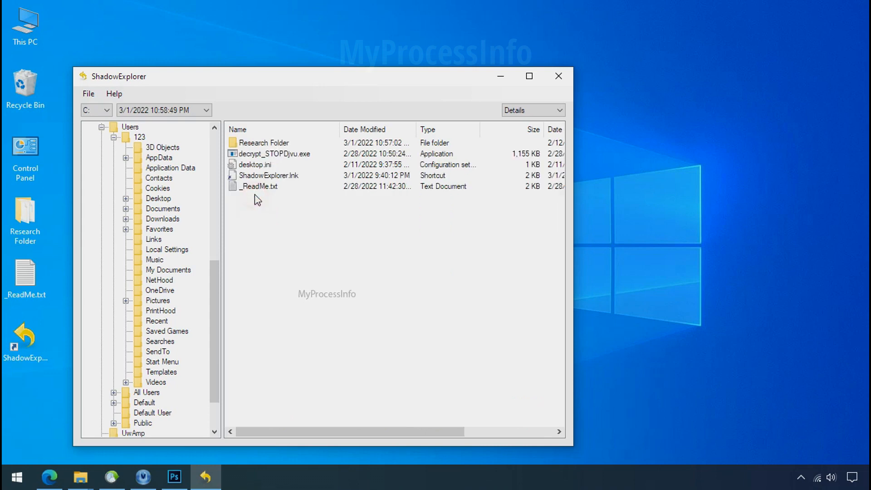
{"action": "right_click", "coordinate": [263, 142]}
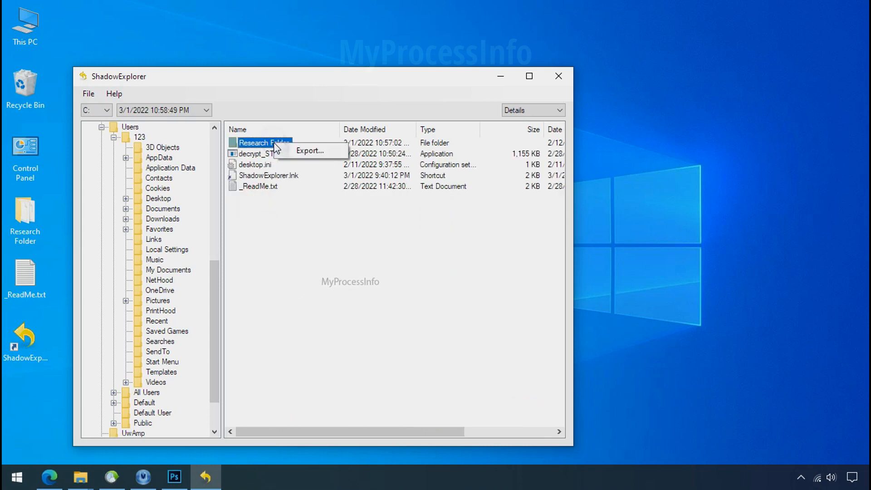
{"action": "left_click", "coordinate": [309, 150]}
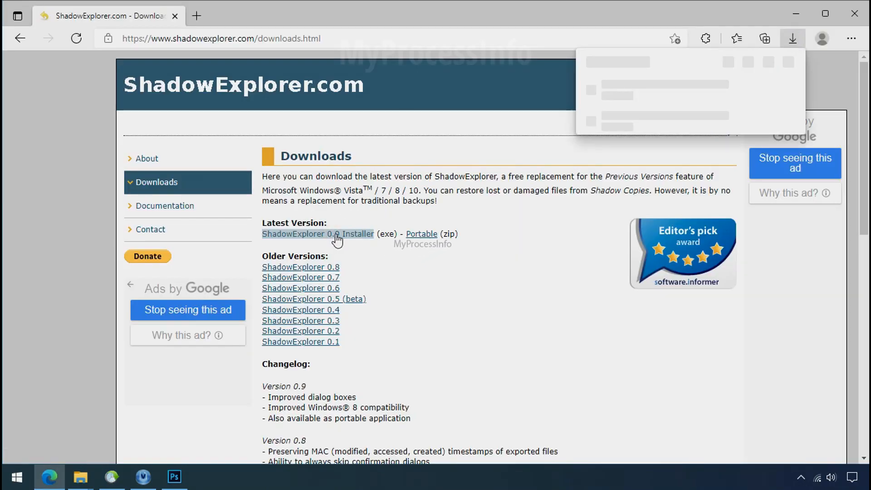
{"action": "left_click", "coordinate": [792, 38]}
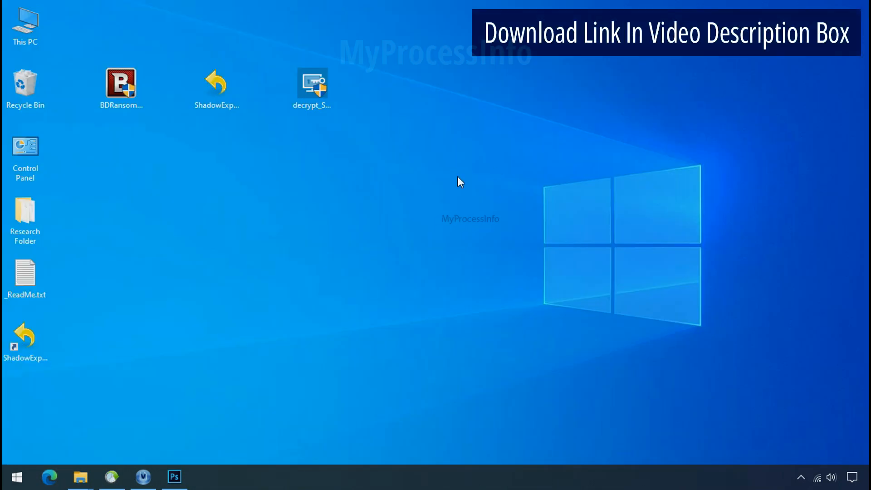
Launch ShadowExplorer, pick the 3/1/2022 10:58:49 PM snapshot and browse to C:\Users\123
{"action": "double_click", "coordinate": [216, 83]}
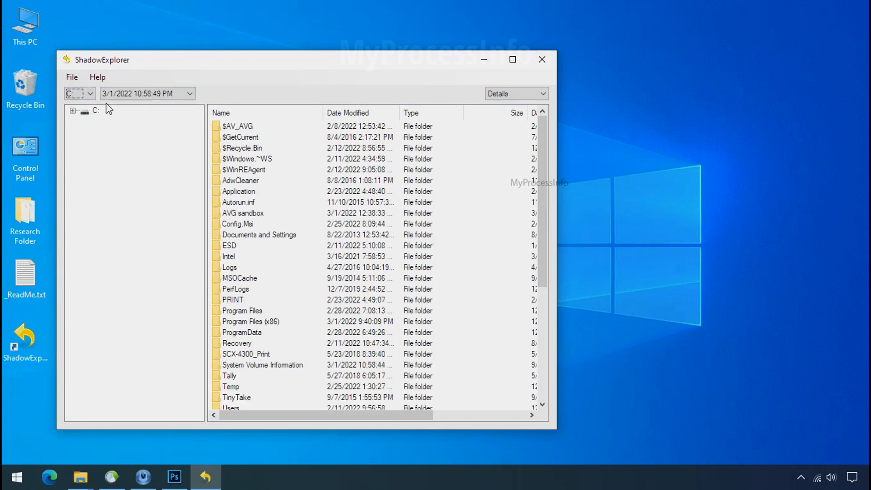
{"action": "left_click", "coordinate": [190, 93]}
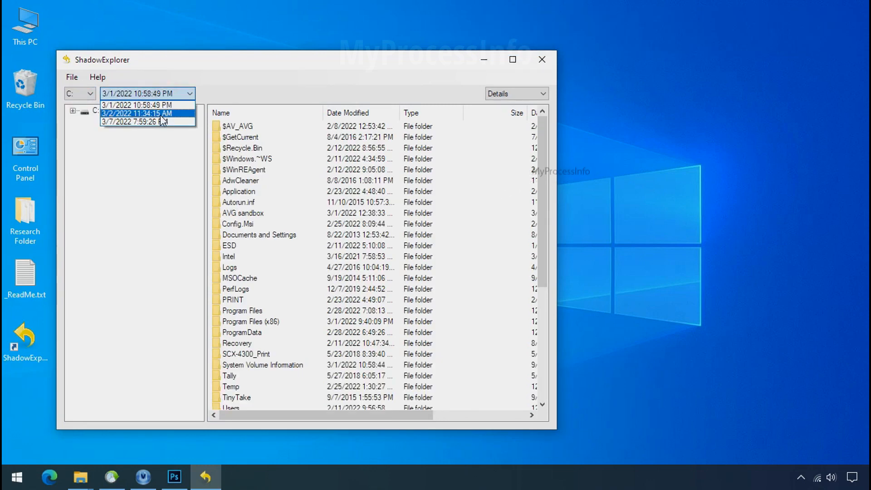
{"action": "left_click", "coordinate": [137, 104]}
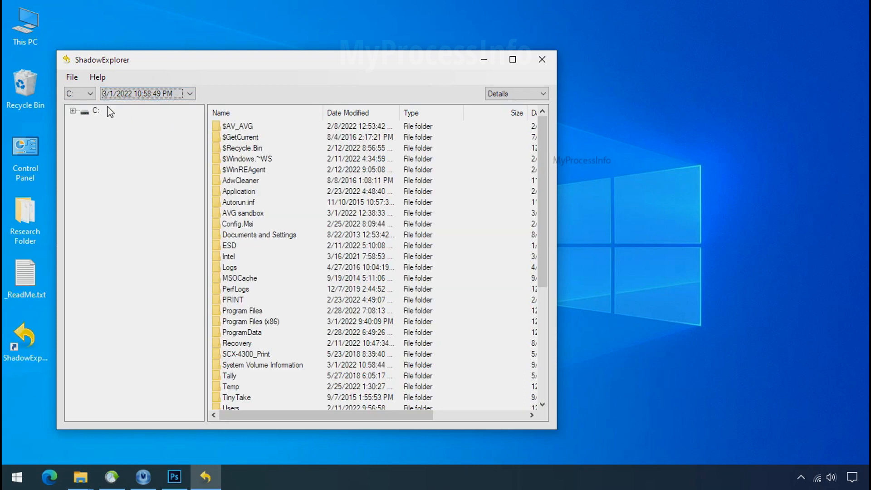
{"action": "left_click", "coordinate": [113, 385]}
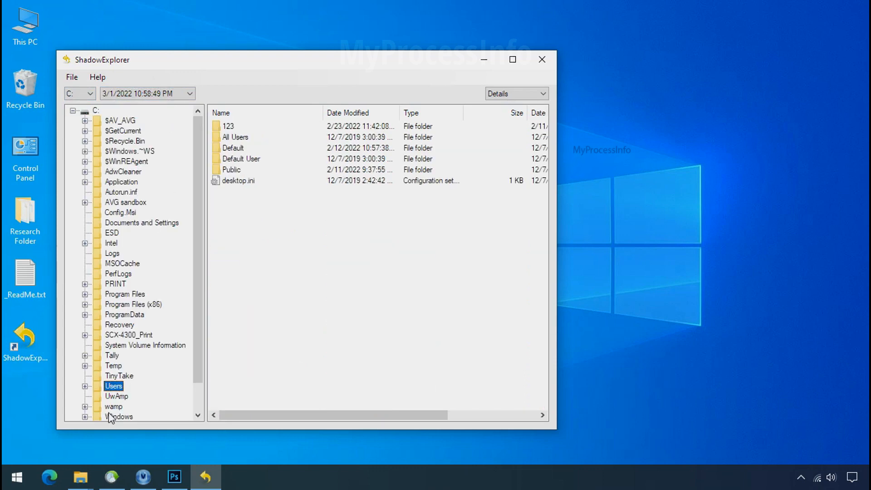
{"action": "left_click", "coordinate": [227, 126]}
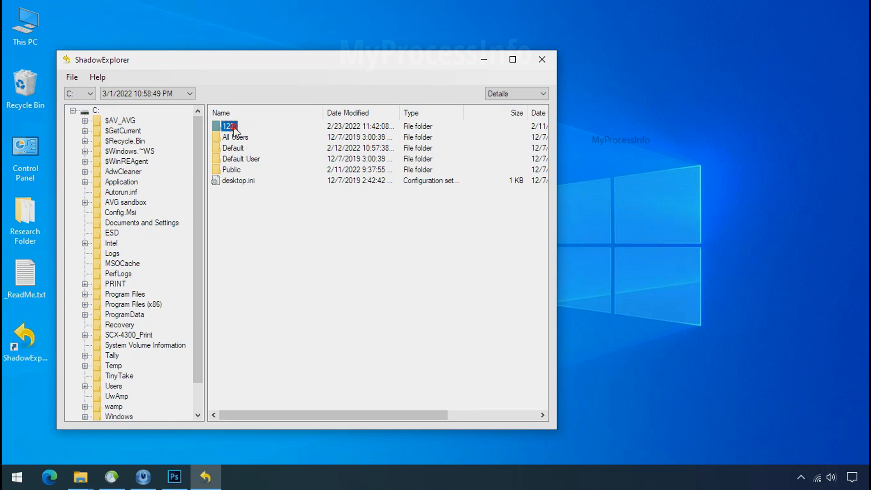
{"action": "double_click", "coordinate": [227, 126]}
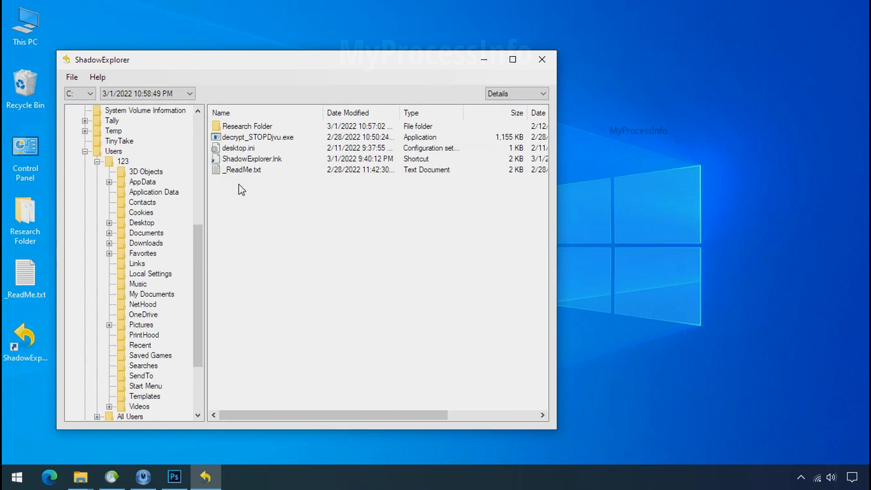
Export Research Folder into G:\Recover and close ShadowExplorer
{"action": "right_click", "coordinate": [244, 125]}
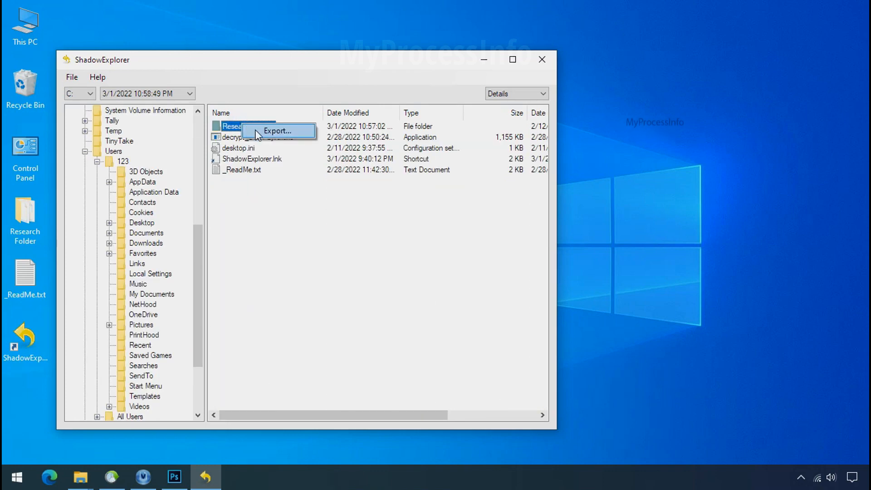
{"action": "left_click", "coordinate": [278, 131]}
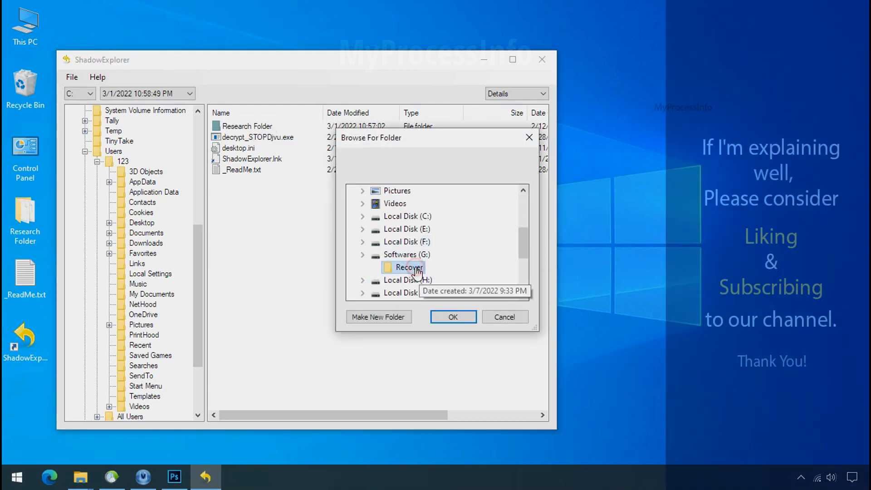
{"action": "left_click", "coordinate": [452, 316]}
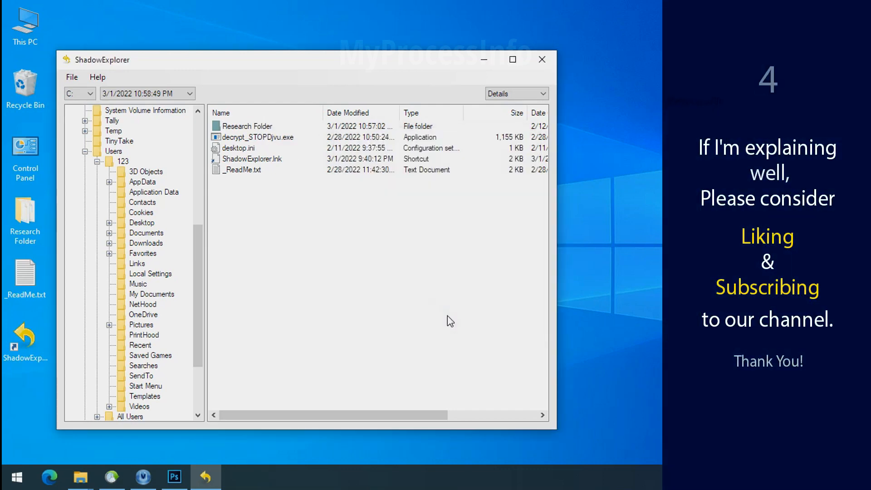
{"action": "left_click", "coordinate": [244, 125]}
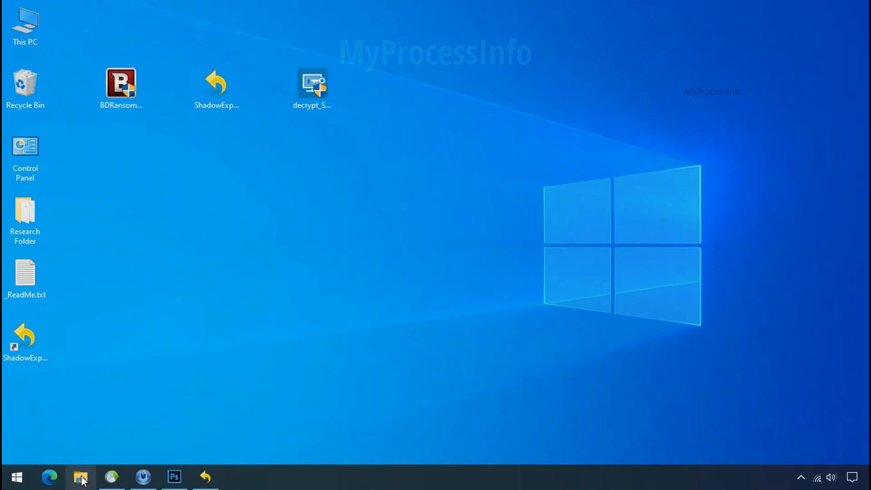
Browse G:\Recover\Research Folder and show the restored files as tiles
{"action": "left_click", "coordinate": [79, 476]}
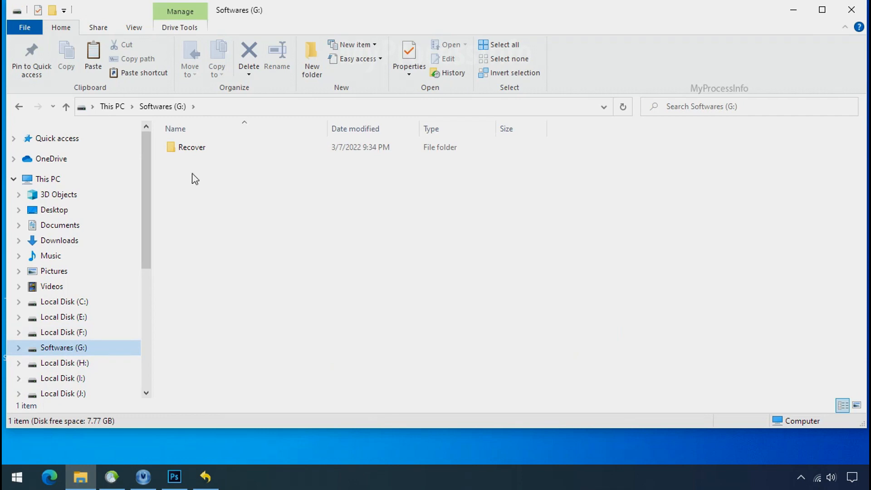
{"action": "left_click", "coordinate": [191, 147]}
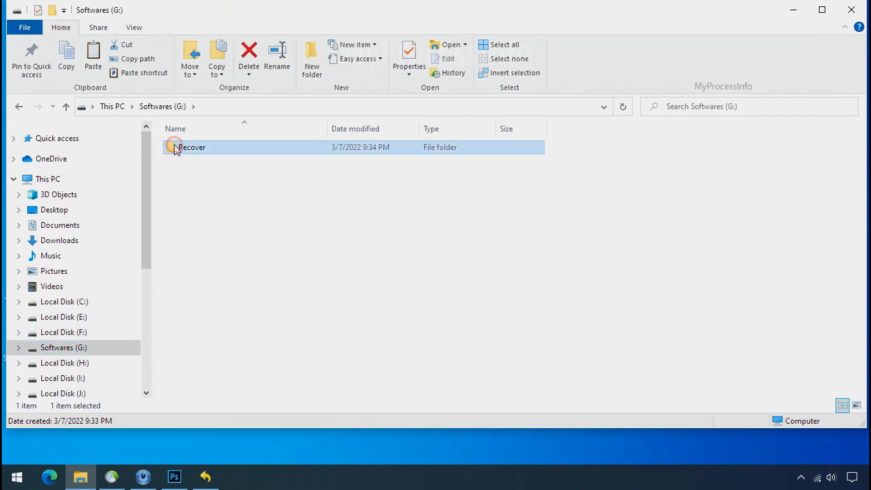
{"action": "double_click", "coordinate": [192, 147]}
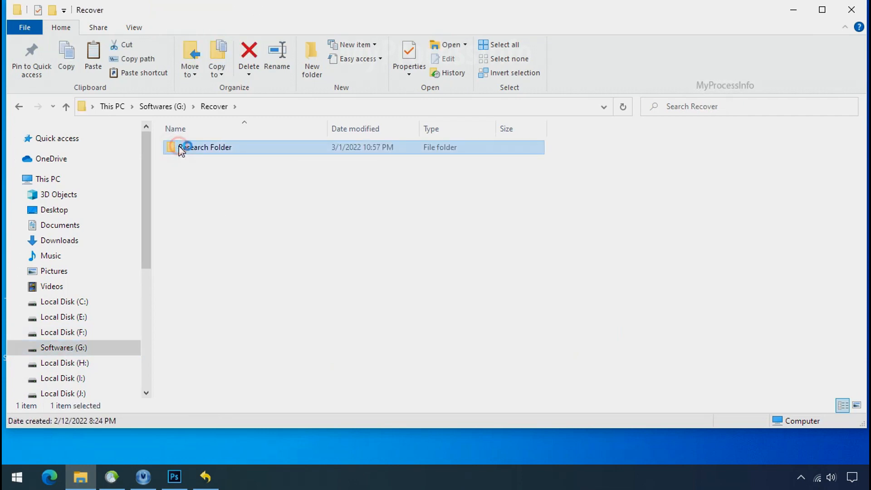
{"action": "double_click", "coordinate": [206, 147]}
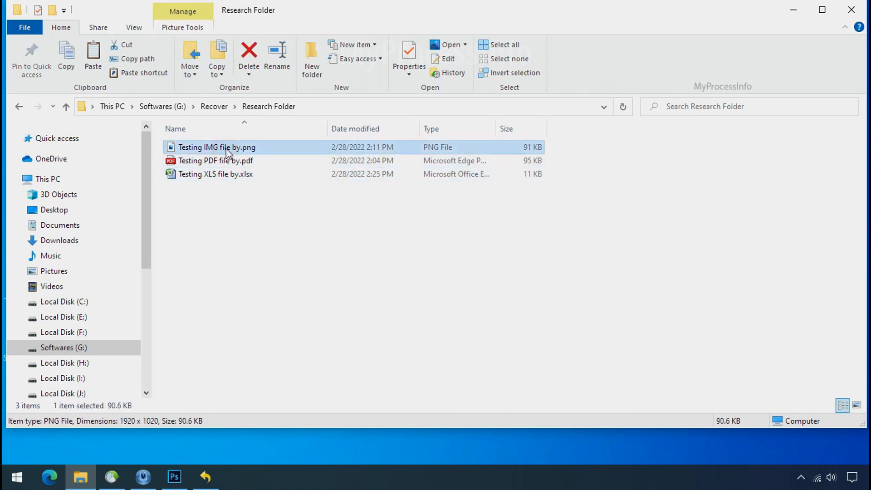
{"action": "left_click", "coordinate": [856, 406]}
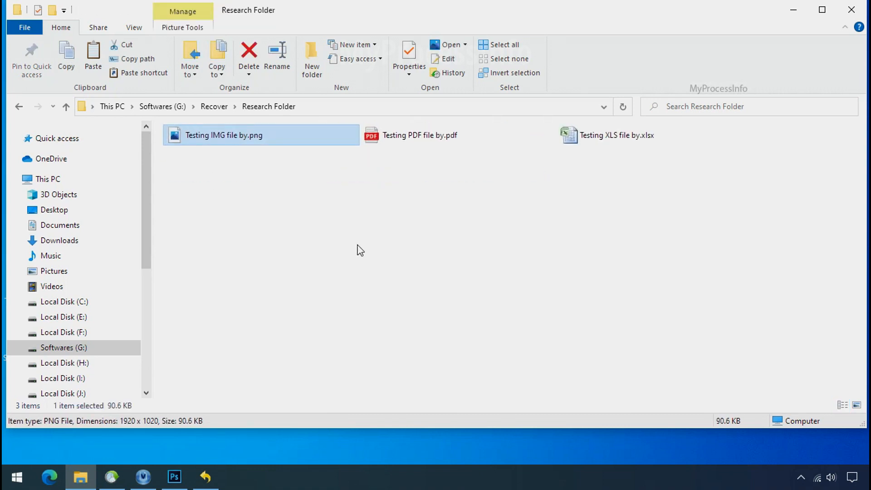
{"action": "left_click", "coordinate": [856, 404]}
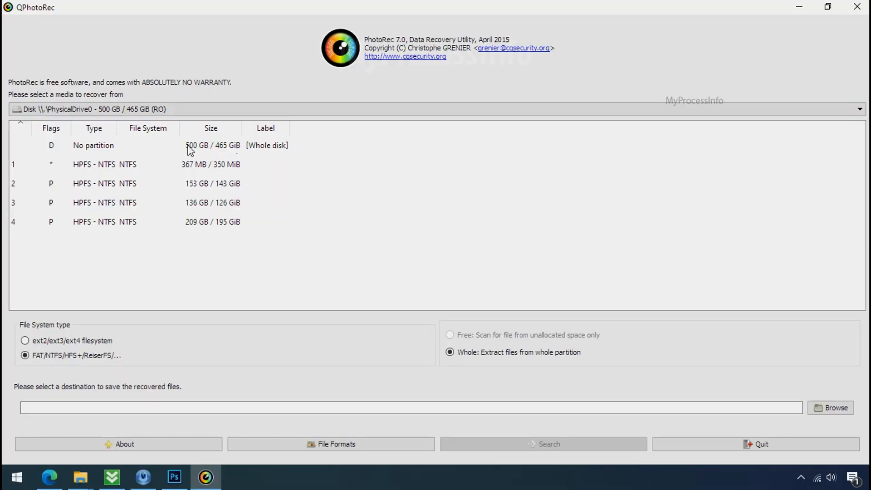
Review the PhysicalDrive0 partition list in QPhotoRec
{"action": "left_click", "coordinate": [859, 109]}
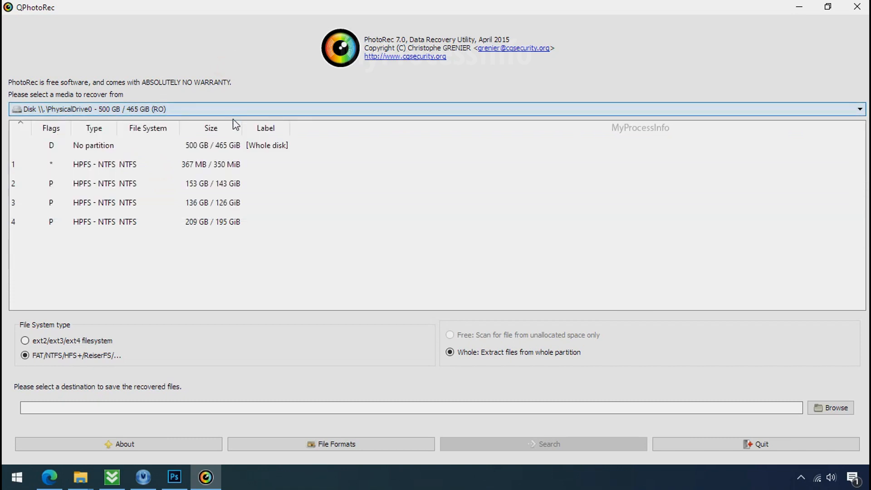
{"action": "mouse_move", "coordinate": [115, 205]}
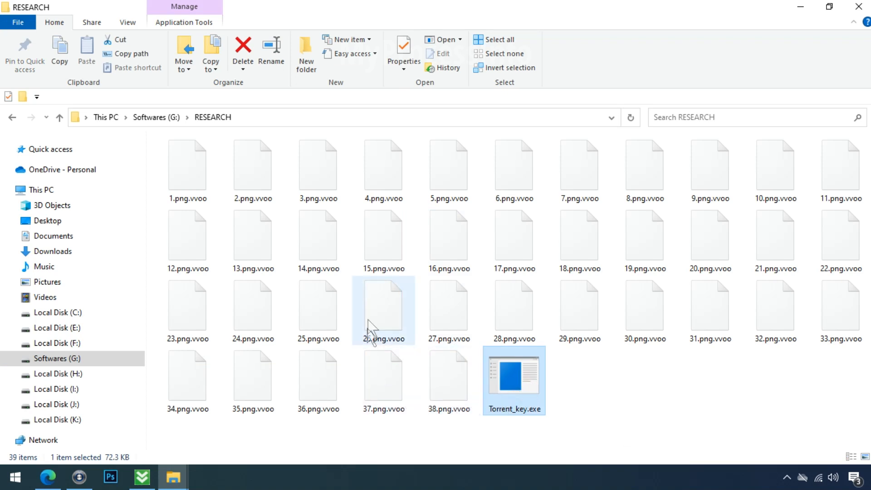
Rename 18.png.vvoo to 18.png, then close the TestDisk download page
{"action": "left_click", "coordinate": [709, 164]}
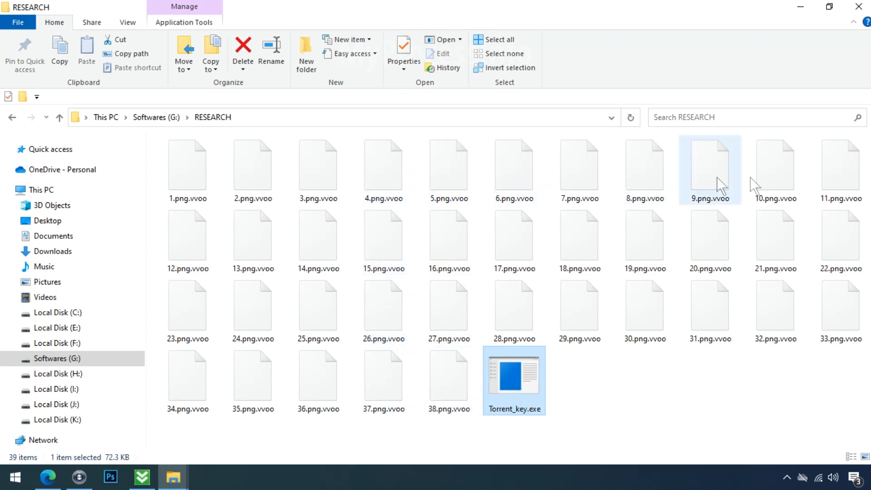
{"action": "left_click", "coordinate": [580, 234]}
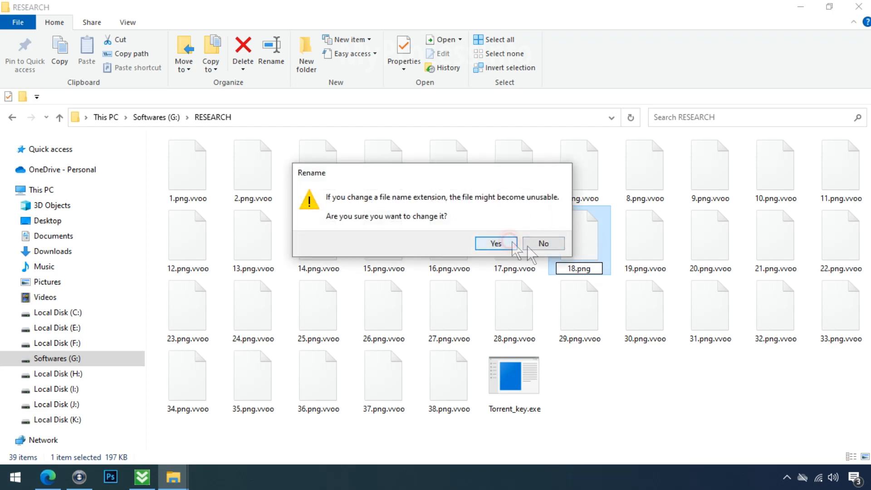
{"action": "left_click", "coordinate": [494, 245]}
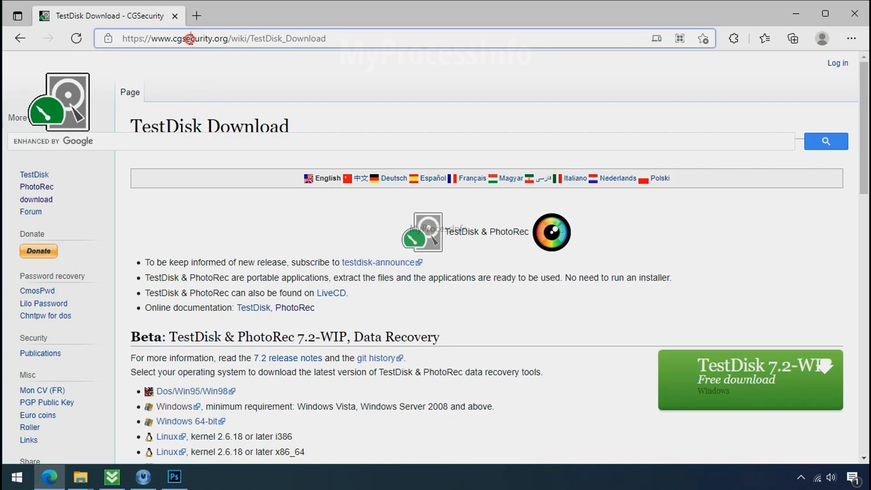
{"action": "mouse_move", "coordinate": [550, 278]}
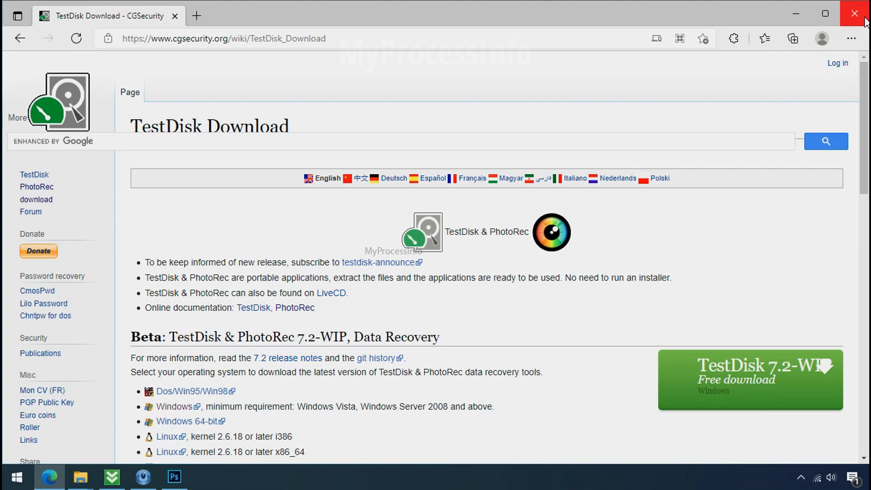
{"action": "left_click", "coordinate": [854, 13]}
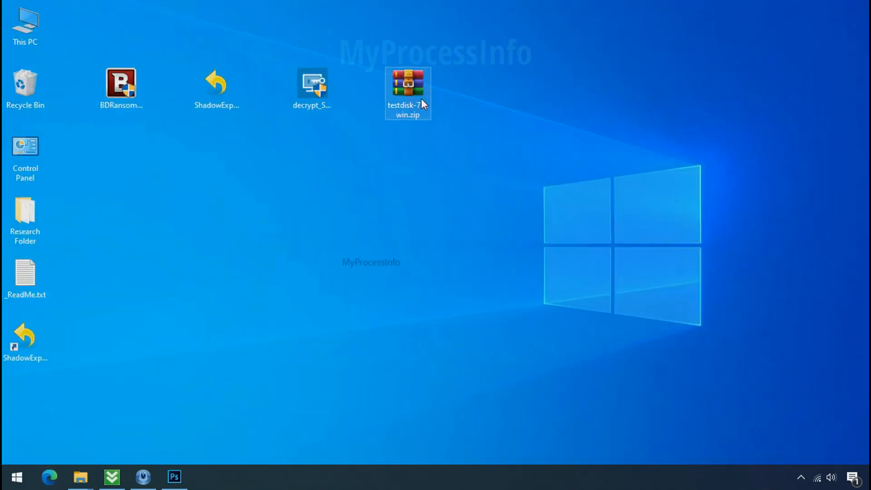
Extract testdisk-7.0.win.zip, launch qphotorec_win.exe, select Drive C: and show File Formats
{"action": "right_click", "coordinate": [408, 92]}
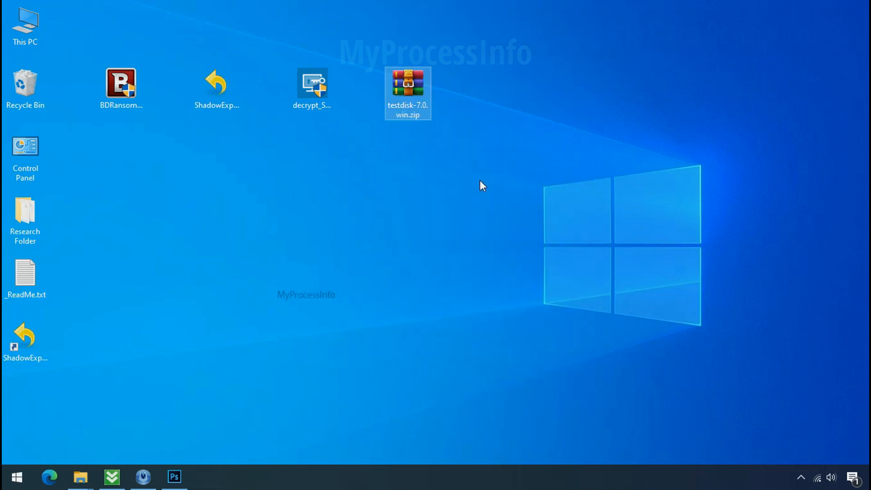
{"action": "double_click", "coordinate": [408, 86]}
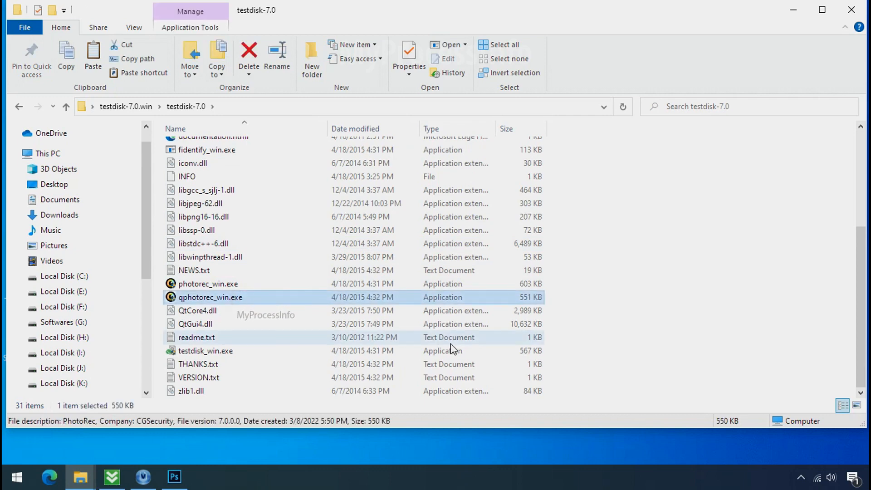
{"action": "mouse_move", "coordinate": [210, 297]}
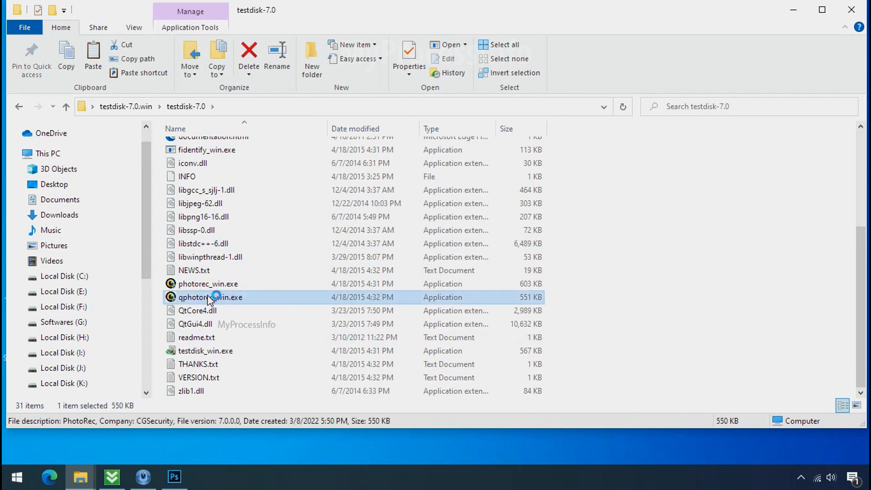
{"action": "double_click", "coordinate": [209, 296]}
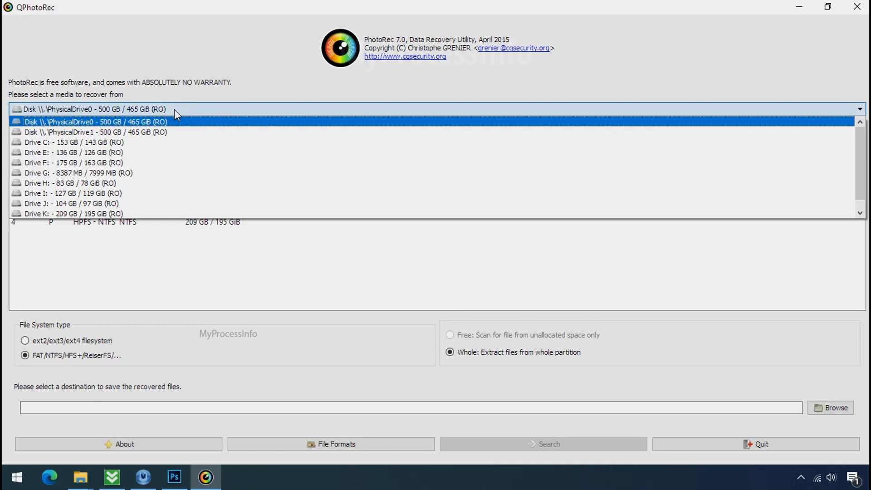
{"action": "left_click", "coordinate": [73, 143]}
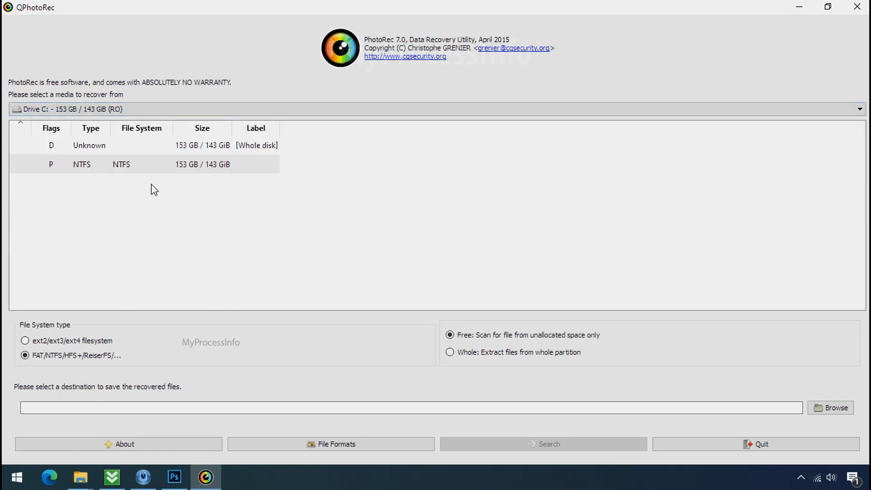
{"action": "mouse_move", "coordinate": [331, 444]}
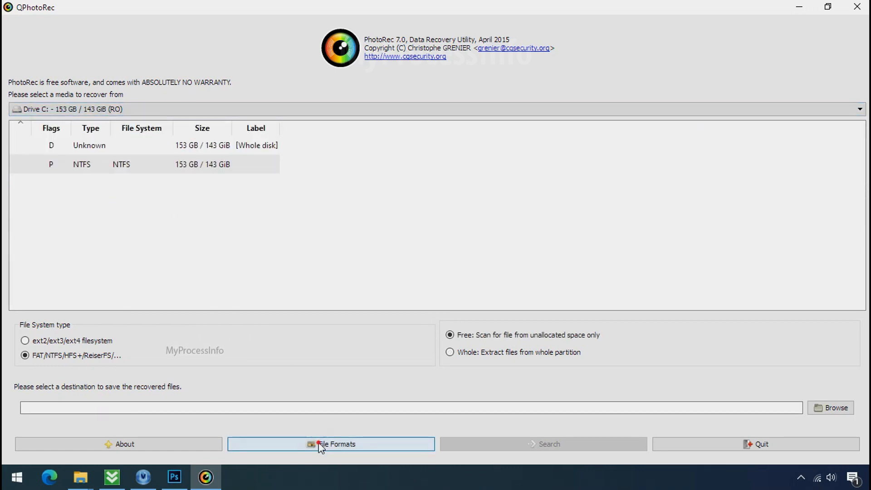
{"action": "left_click", "coordinate": [331, 444]}
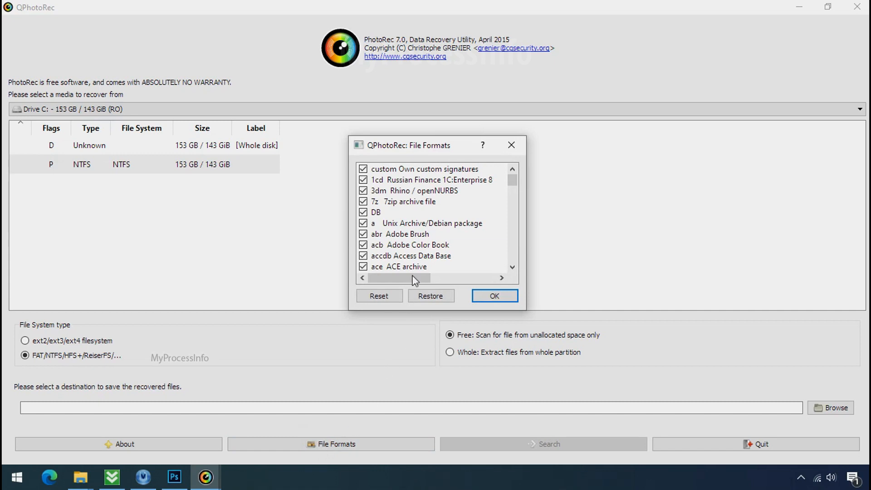
Reset the File Formats list, tick pdf alongside jpg/png, and confirm the selection
{"action": "left_click", "coordinate": [378, 296]}
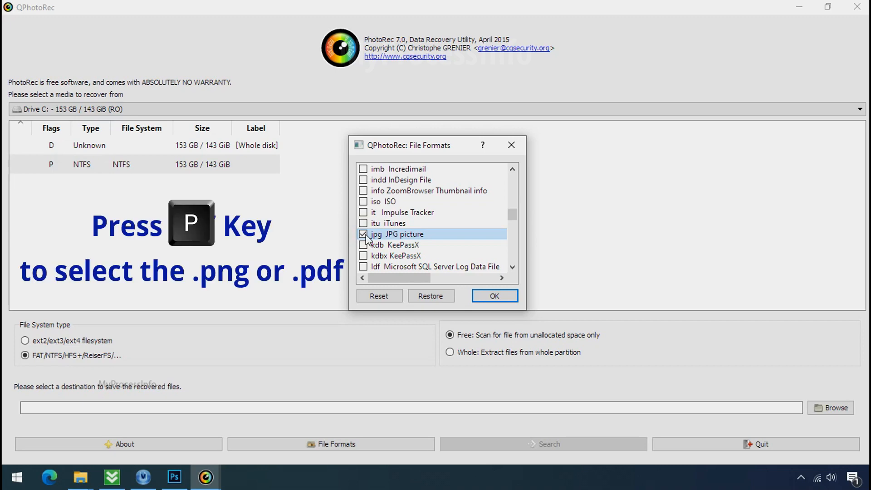
{"action": "scroll", "scroll_direction": "down", "scroll_amount": 3}
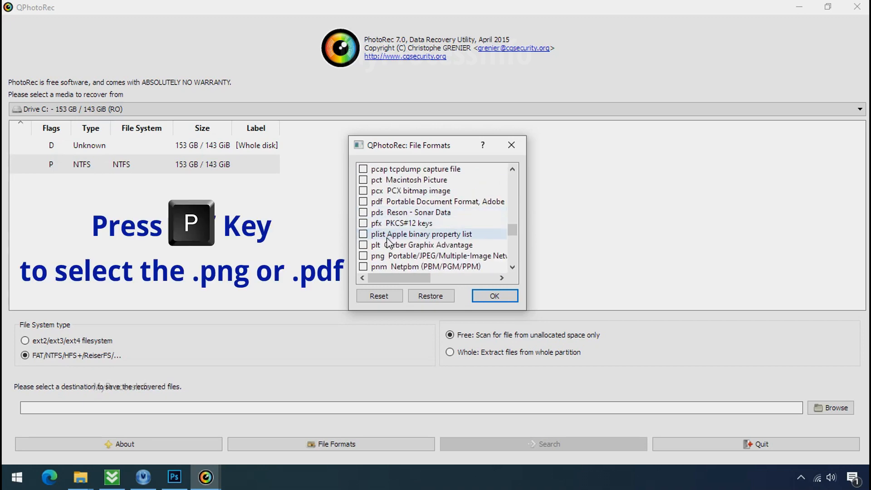
{"action": "left_click", "coordinate": [363, 256]}
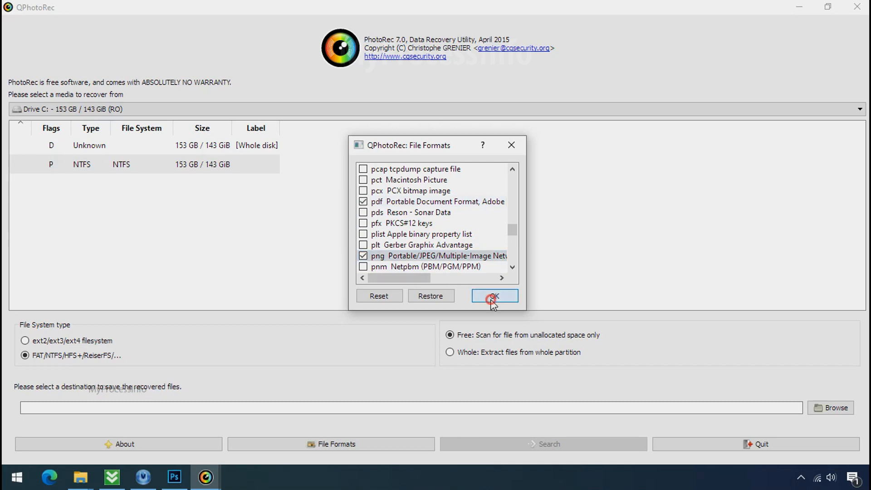
{"action": "left_click", "coordinate": [494, 295]}
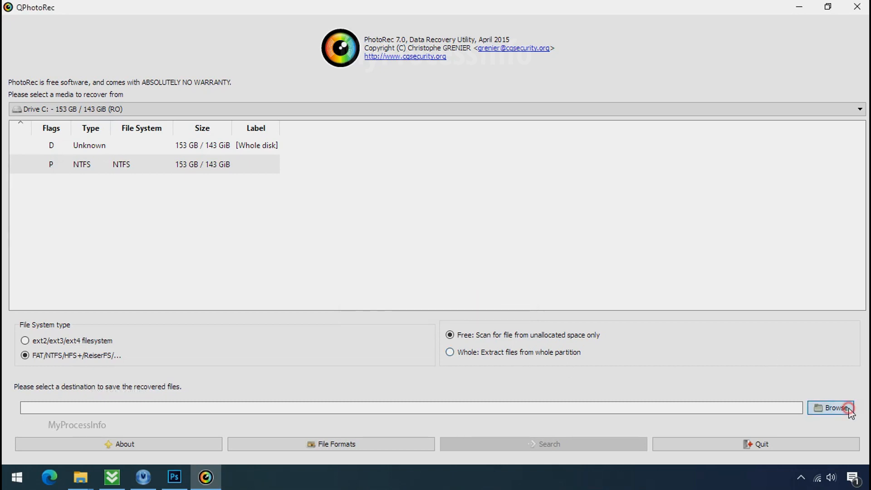
Create a new Recovery folder on drive G: and select it as the destination
{"action": "left_click", "coordinate": [831, 407]}
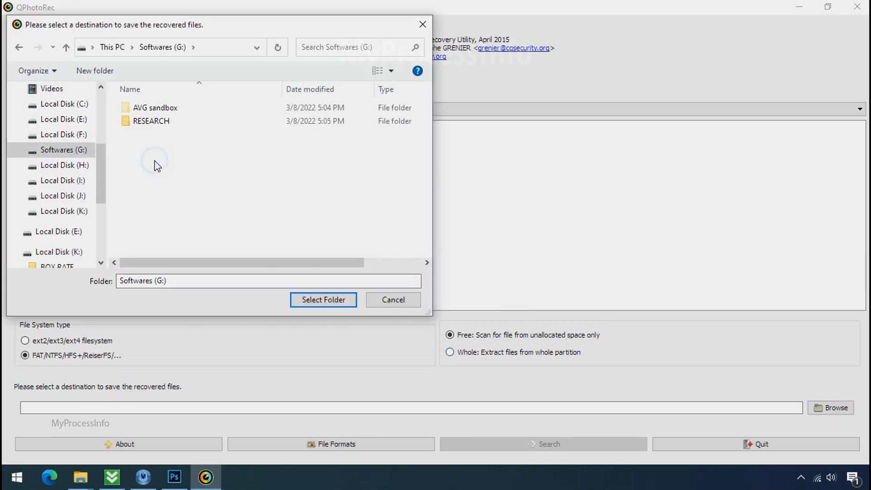
{"action": "right_click", "coordinate": [157, 165]}
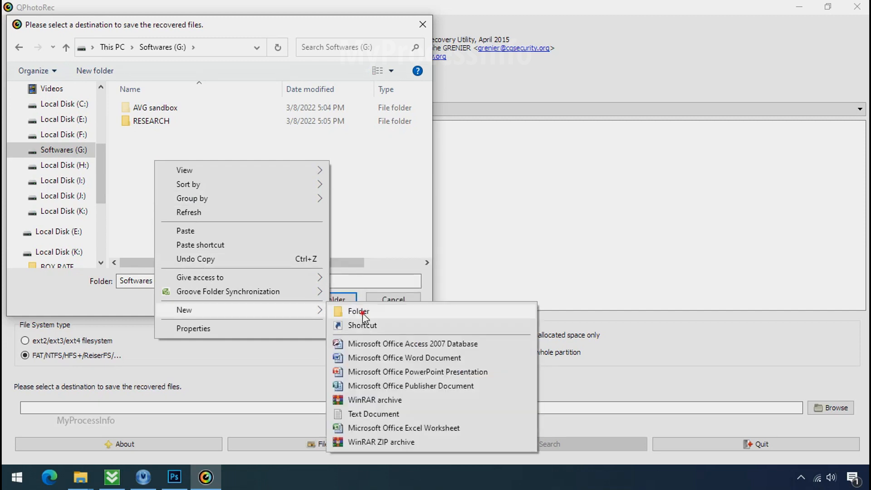
{"action": "left_click", "coordinate": [359, 311]}
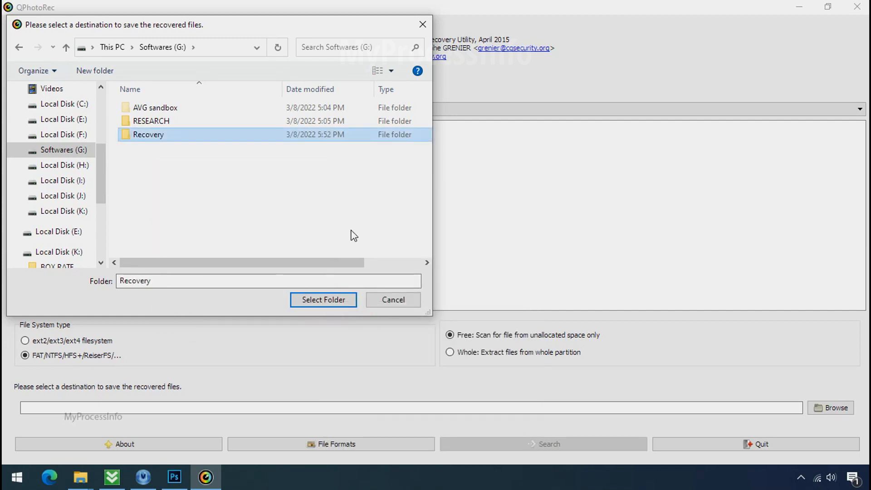
{"action": "left_click", "coordinate": [323, 300]}
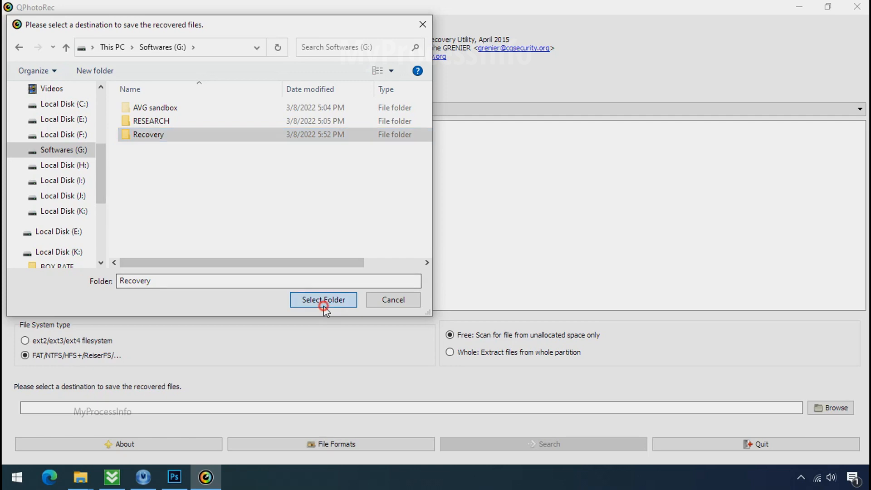
{"action": "left_click", "coordinate": [323, 299]}
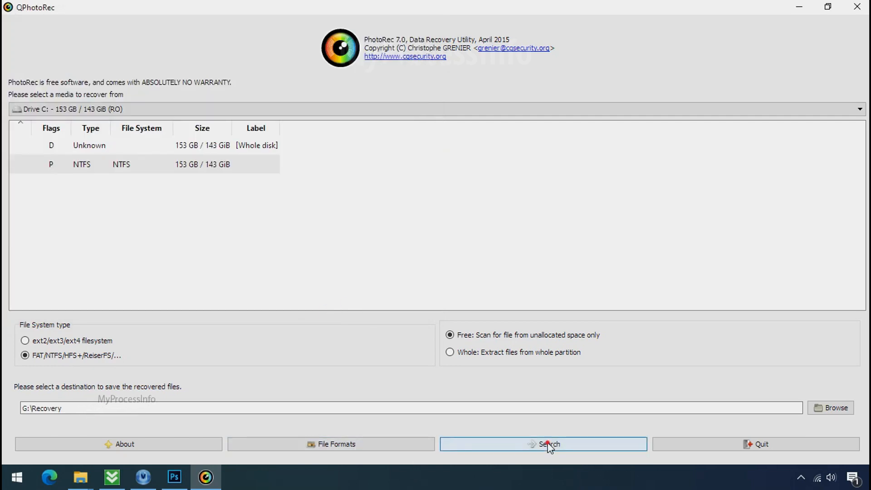
Start the PhotoRec scan of Drive C: into G:\Recovery and show the Recovery folder in File Explorer
{"action": "left_click", "coordinate": [543, 444]}
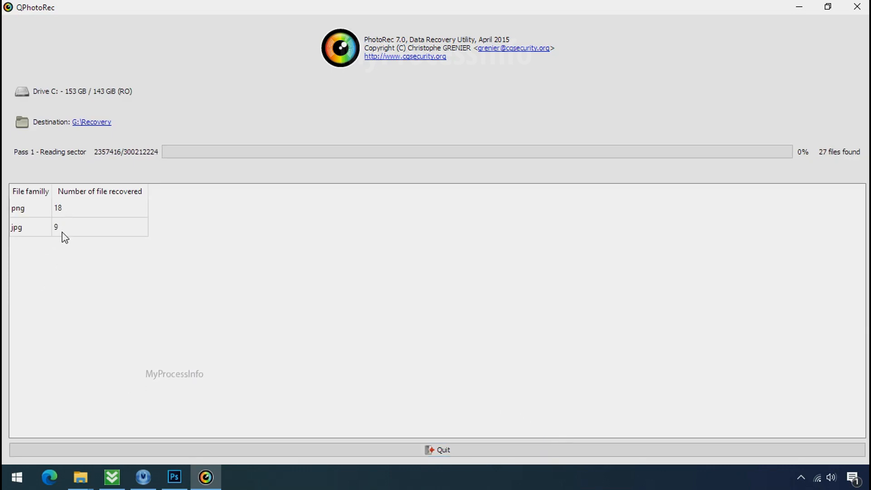
{"action": "left_click", "coordinate": [827, 6]}
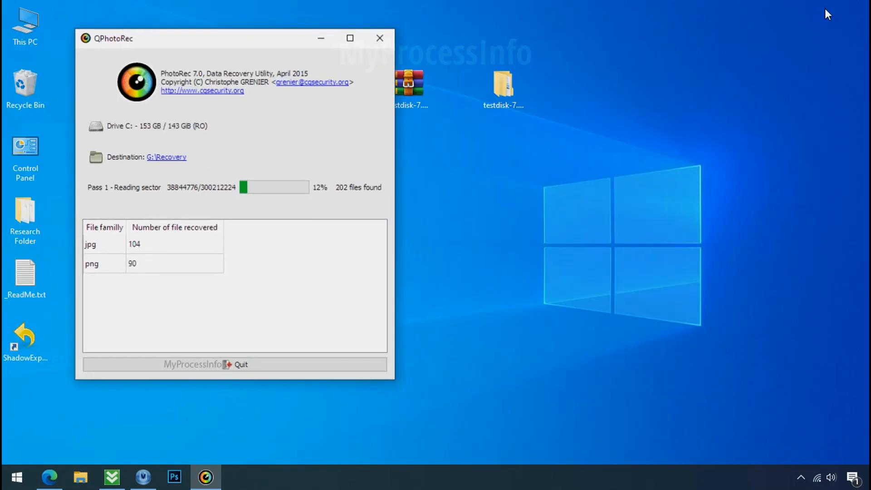
{"action": "left_click", "coordinate": [79, 476]}
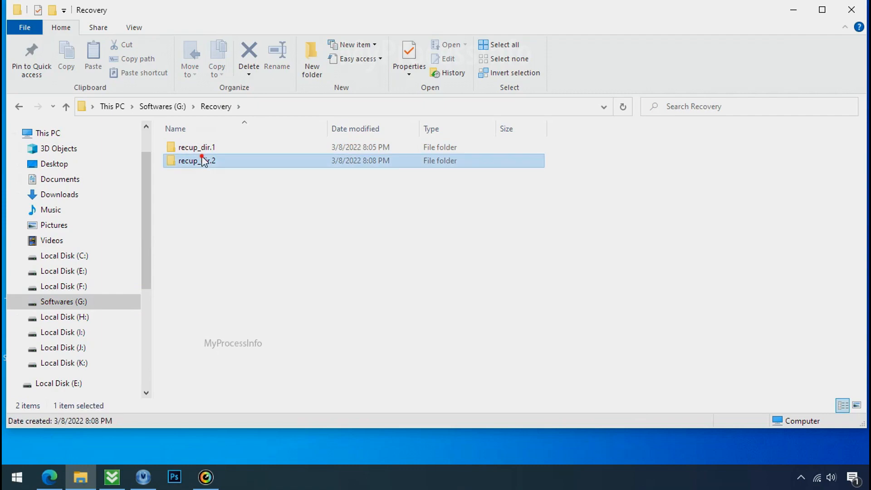
Browse recup_dir.3 in G:\Recovery to view the recovered jpg, png and pdf files
{"action": "double_click", "coordinate": [196, 161]}
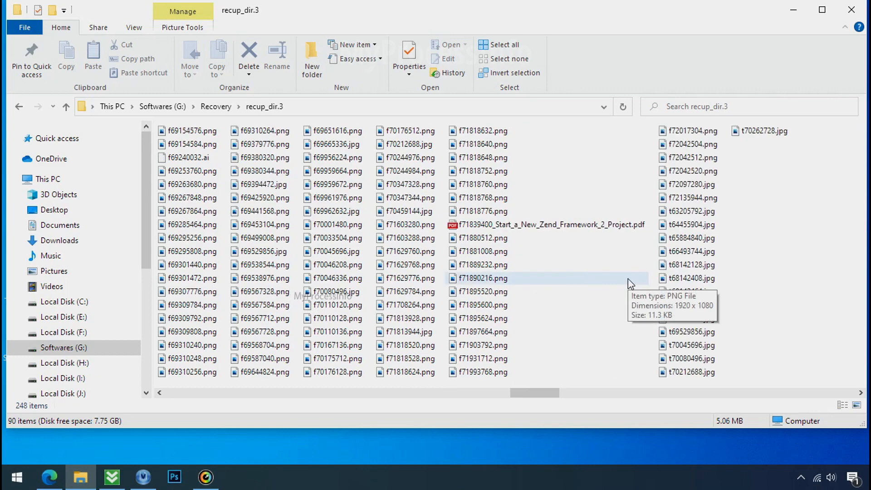
{"action": "scroll", "scroll_direction": "right", "scroll_amount": 3}
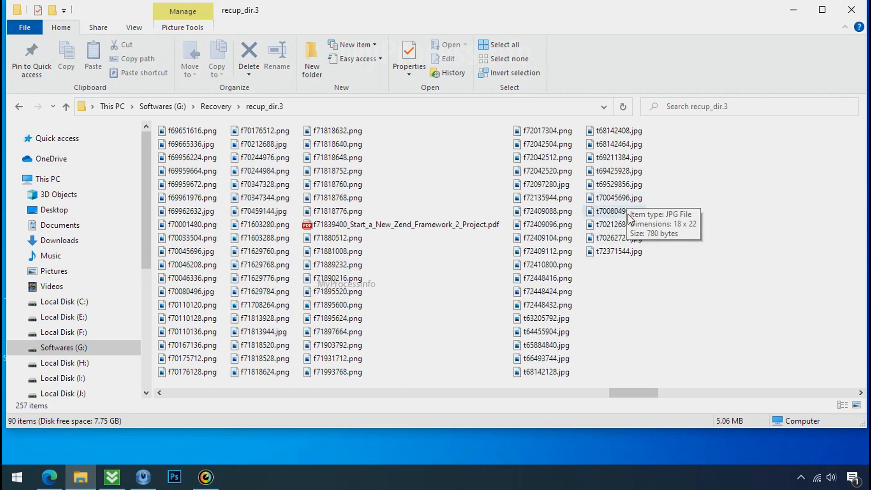